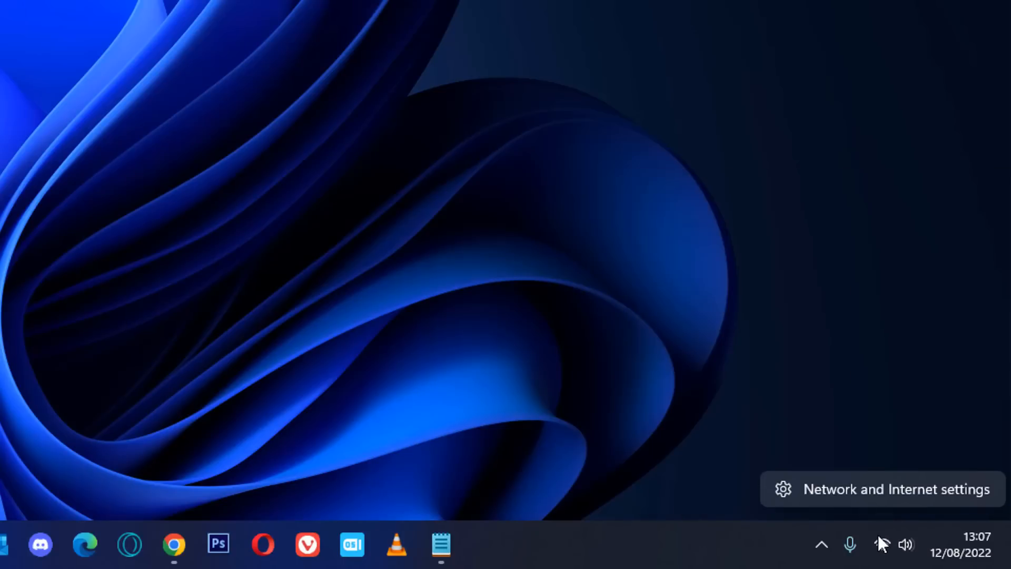
{"action": "mouse_move", "coordinate": [884, 547]}
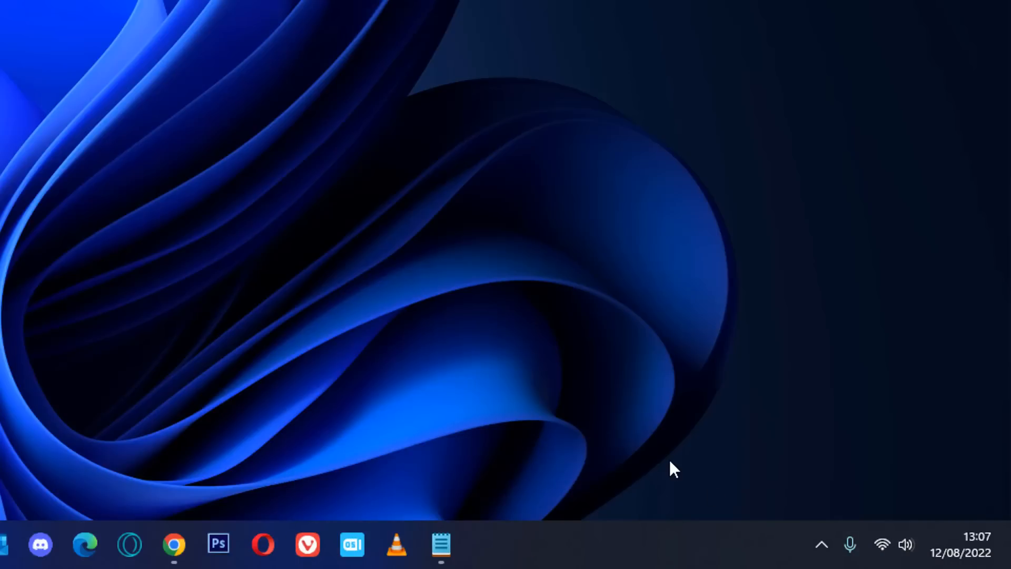
{"action": "mouse_move", "coordinate": [610, 504]}
{"action": "type", "text": "cmd"}
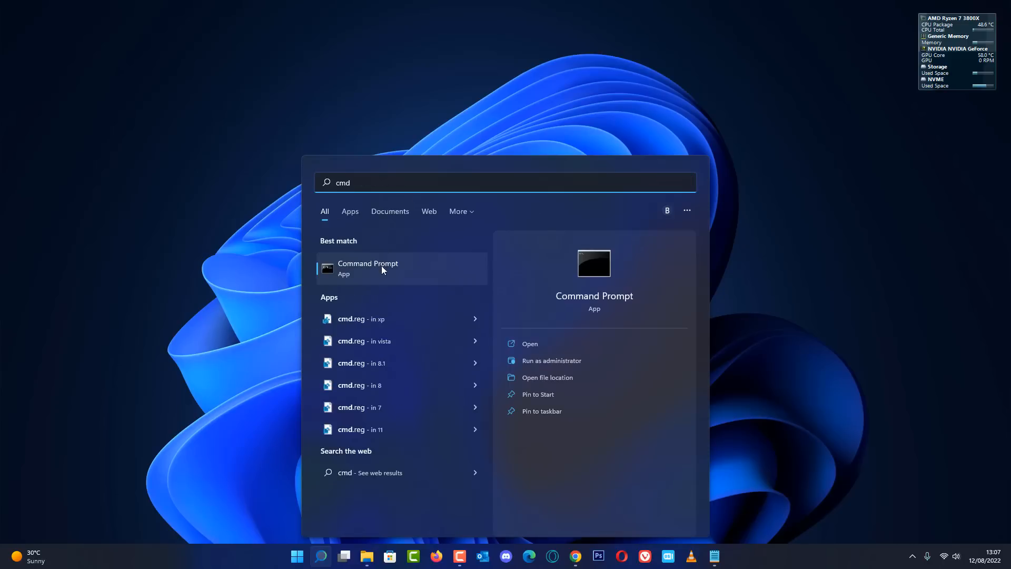
{"action": "mouse_move", "coordinate": [548, 364]}
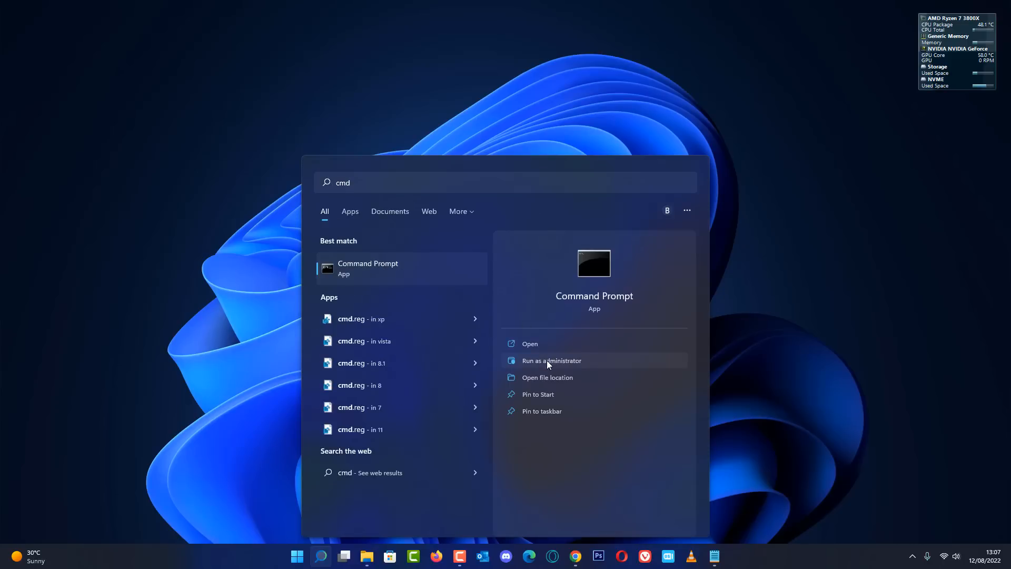
Launch Command Prompt as administrator from the Start search result.
{"action": "left_click", "coordinate": [551, 360]}
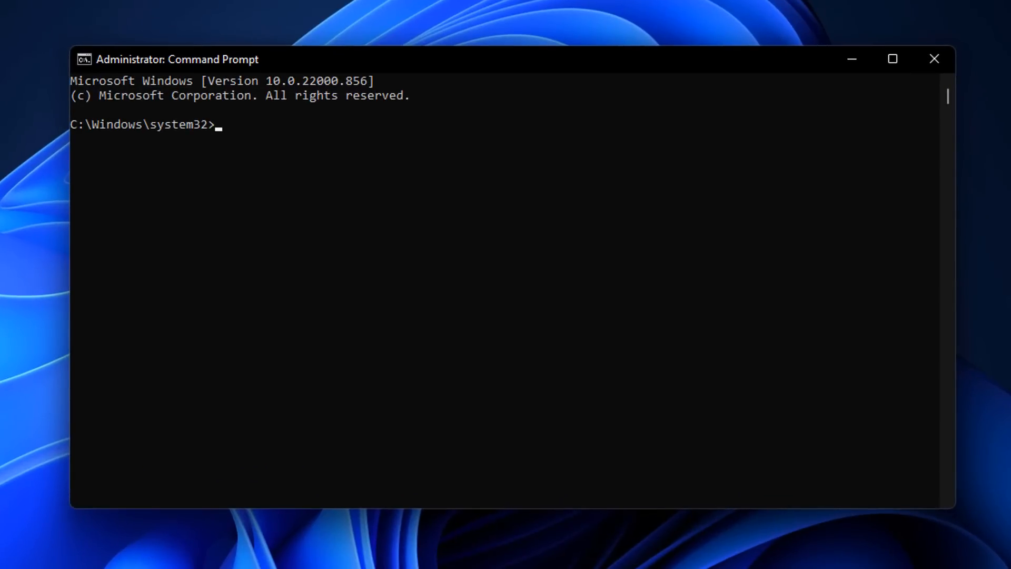
Enter the command netsh wlan show interfaces at the prompt without running it.
{"action": "type", "text": "netsh"}
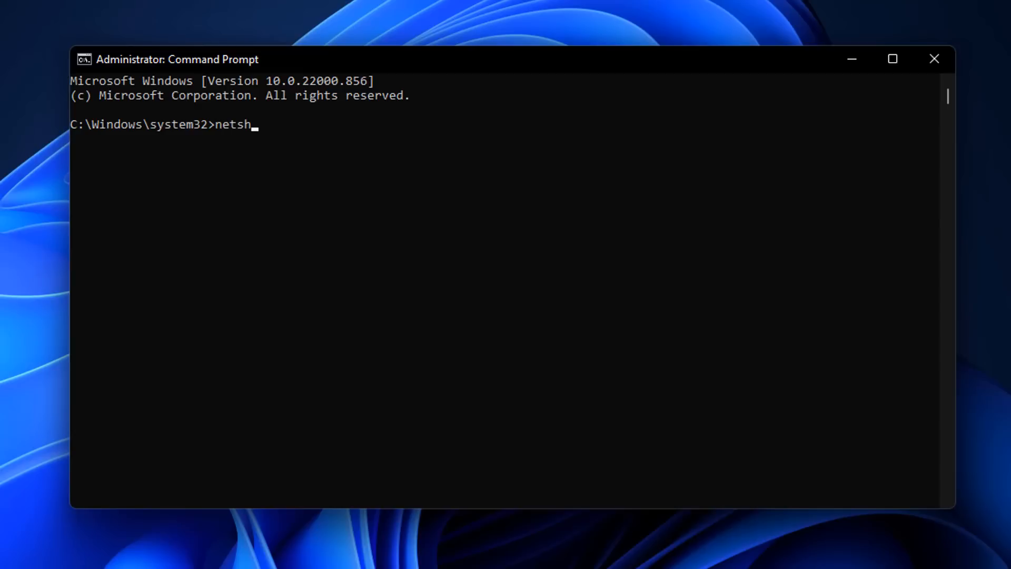
{"action": "type", "text": "wla"}
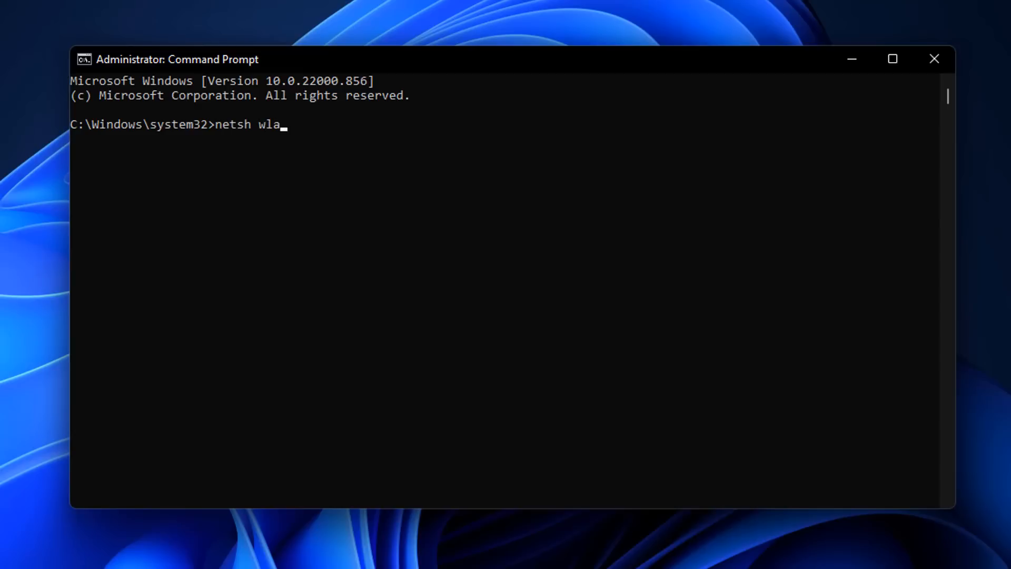
{"action": "type", "text": "n"}
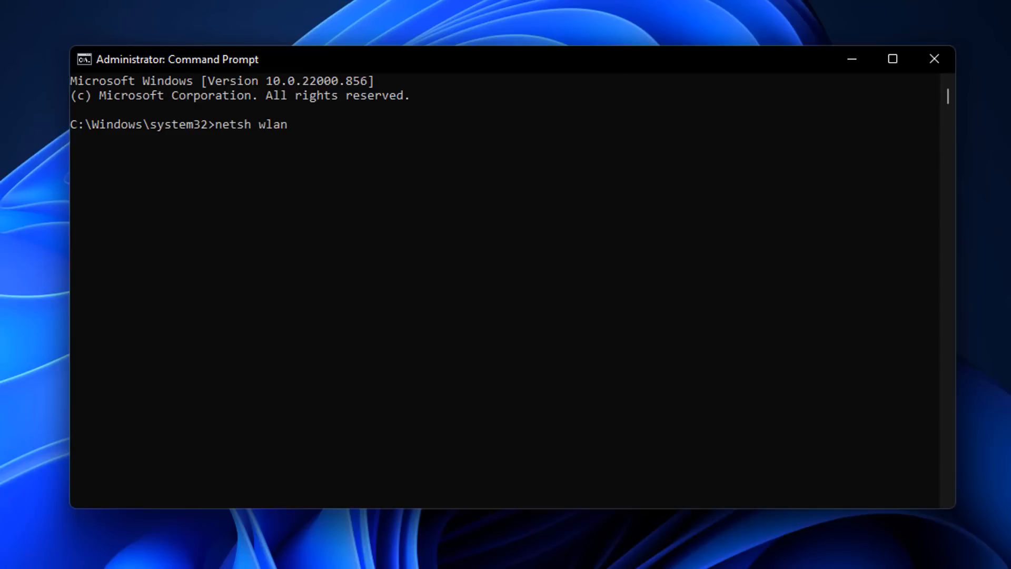
{"action": "type", "text": "show"}
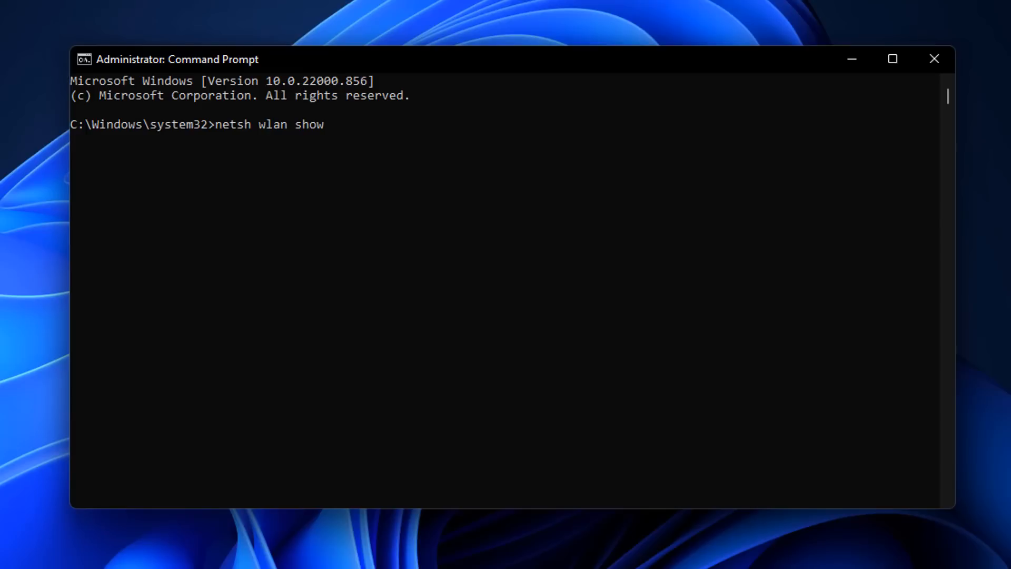
{"action": "type", "text": "inter"}
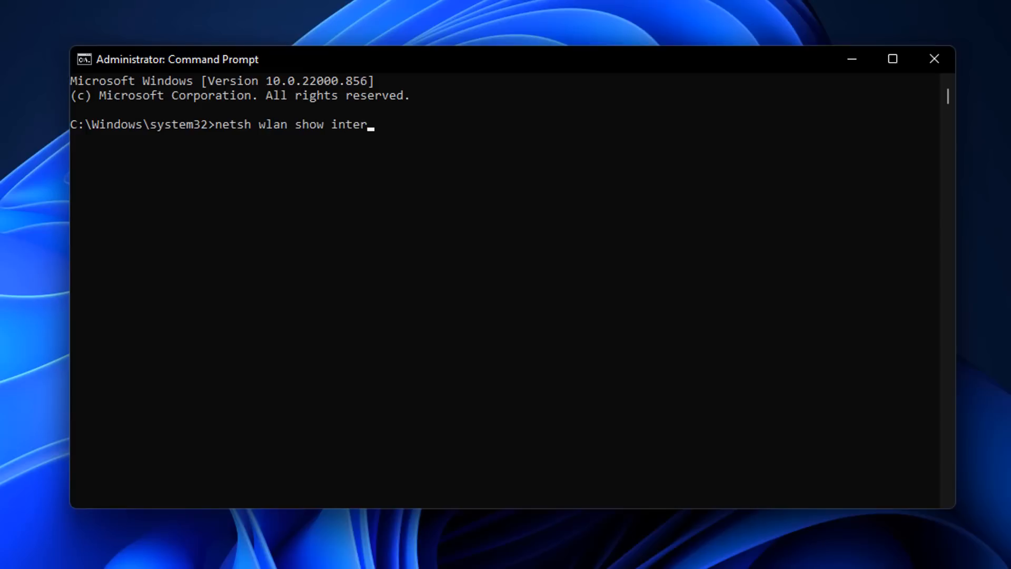
{"action": "type", "text": "face"}
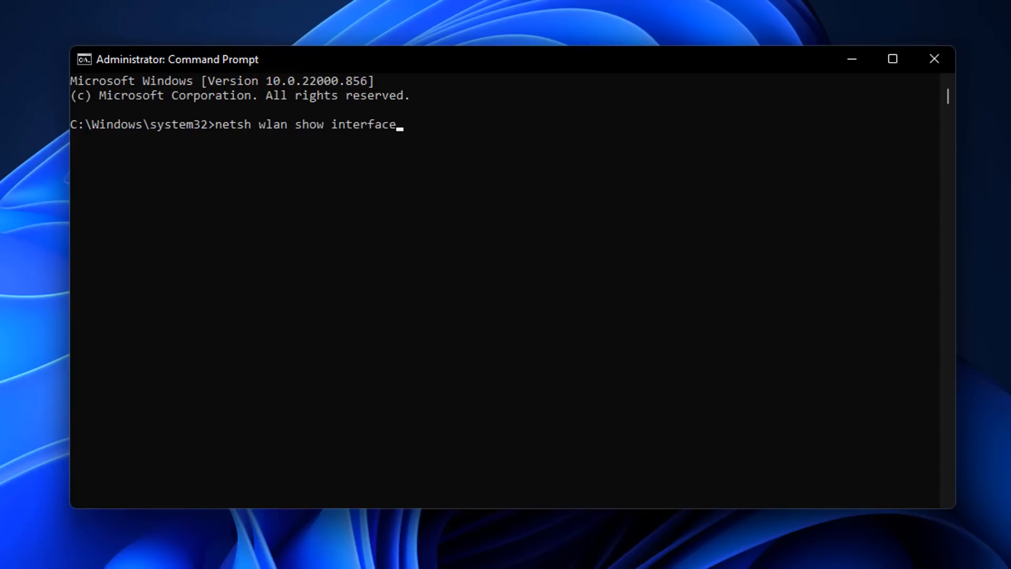
{"action": "type", "text": "s"}
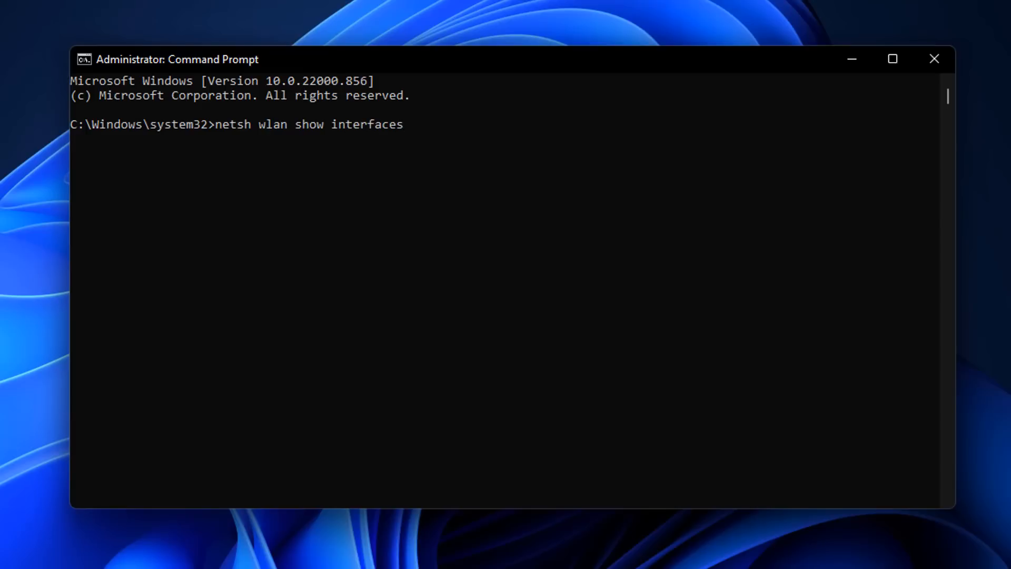
Run netsh wlan show interfaces to list the Intel Wireless-AC 9260 on 5 GHz at 94% signal.
{"action": "key", "text": "Return"}
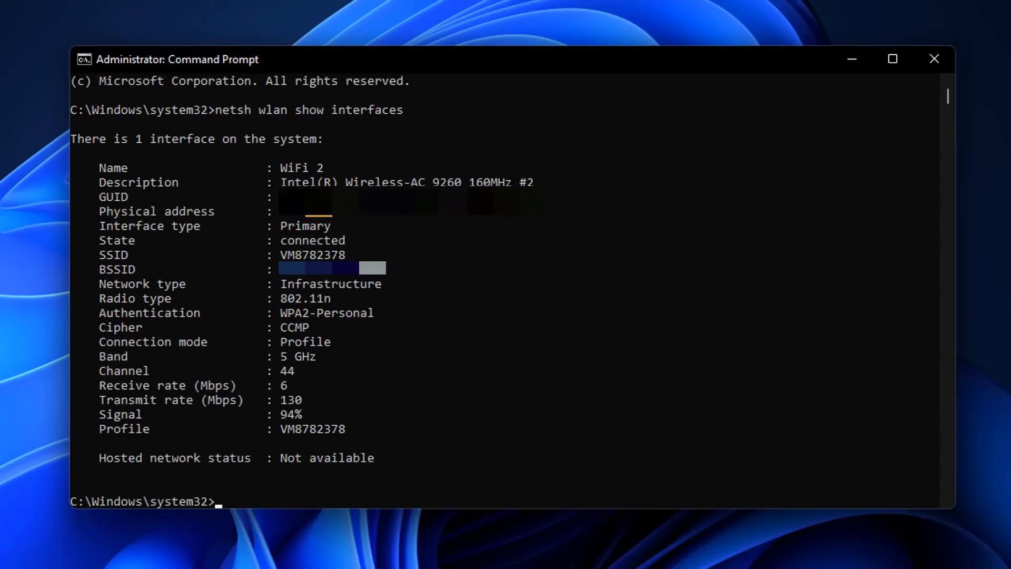
{"action": "mouse_move", "coordinate": [451, 464]}
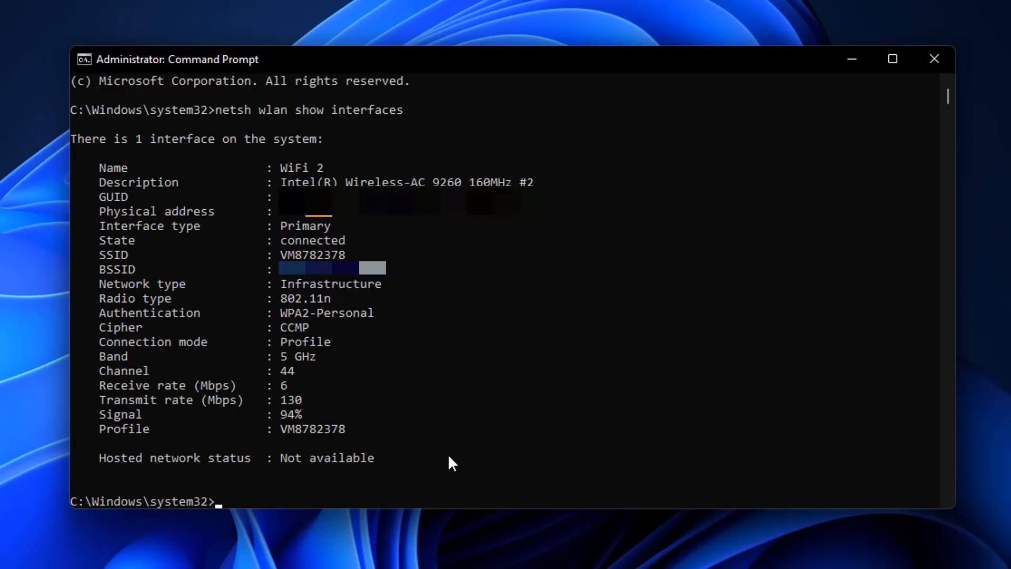
{"action": "mouse_move", "coordinate": [378, 438]}
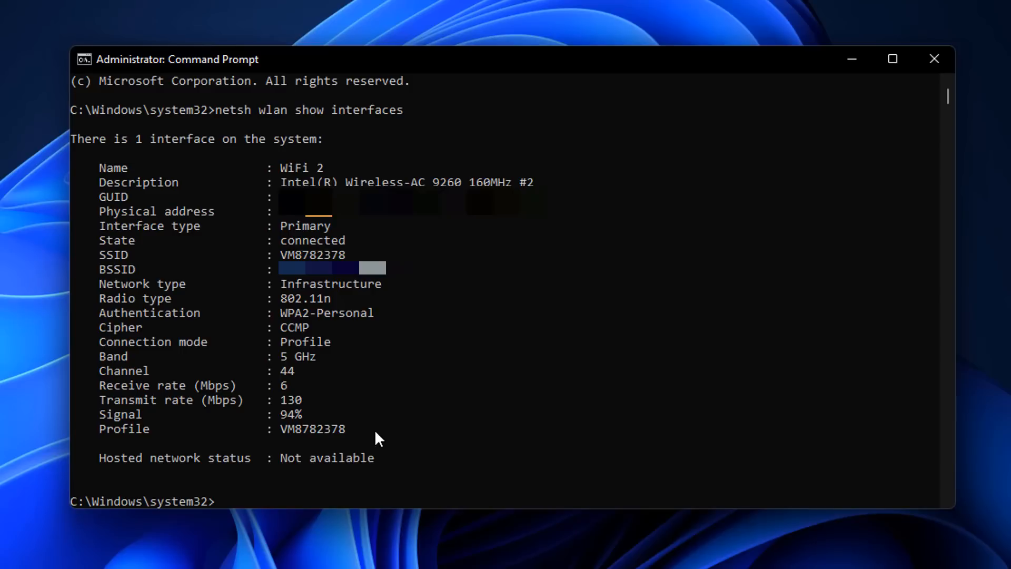
{"action": "mouse_move", "coordinate": [312, 375]}
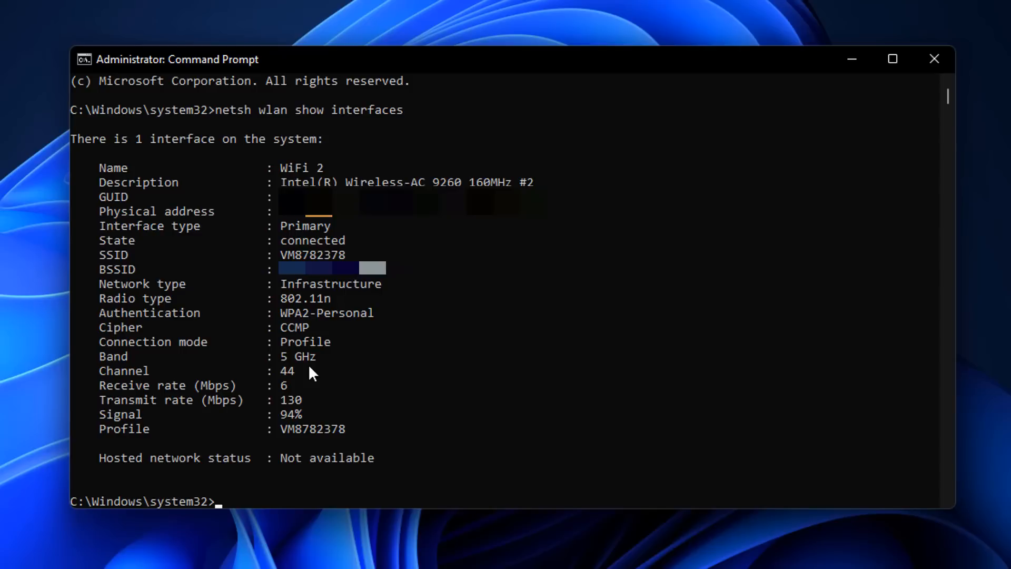
{"action": "mouse_move", "coordinate": [127, 435]}
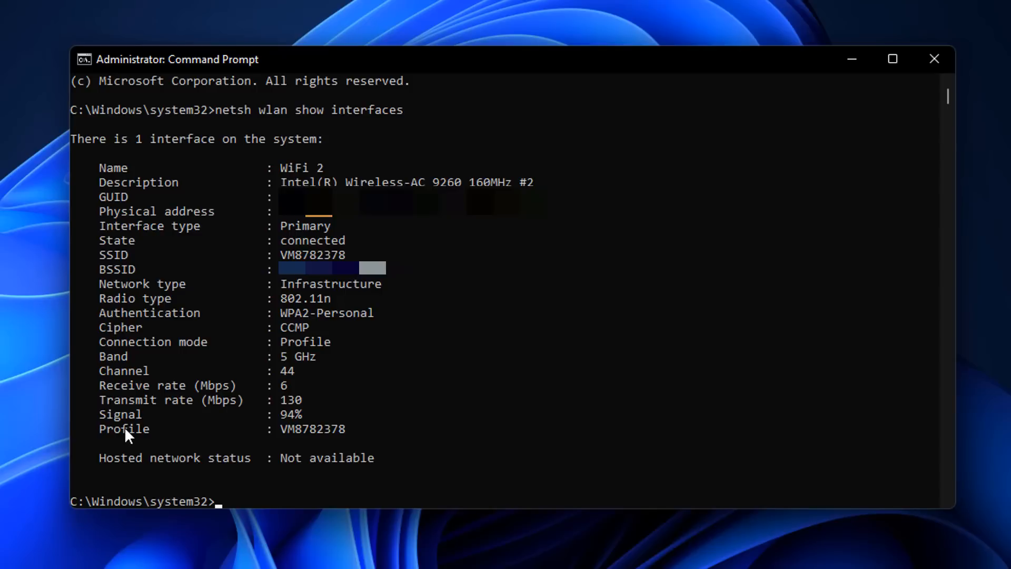
{"action": "mouse_move", "coordinate": [297, 426]}
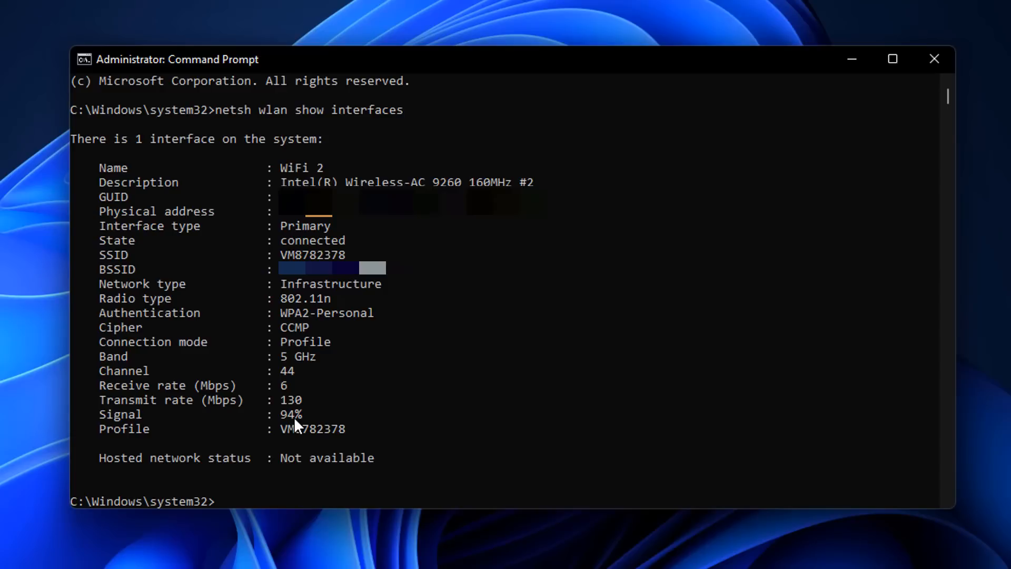
{"action": "mouse_move", "coordinate": [311, 392]}
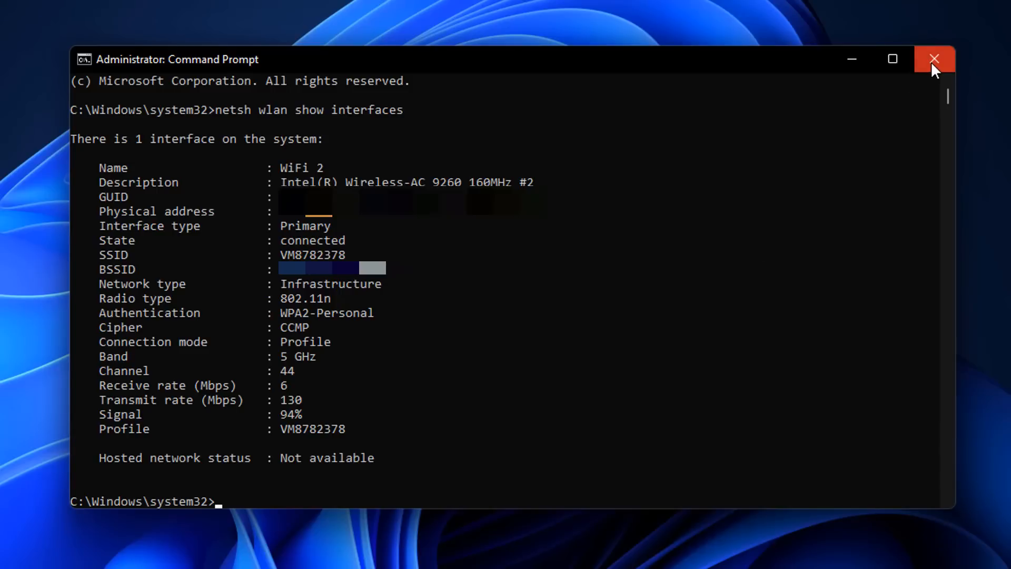
Close Command Prompt and launch Windows PowerShell as administrator via Start search.
{"action": "left_click", "coordinate": [933, 59]}
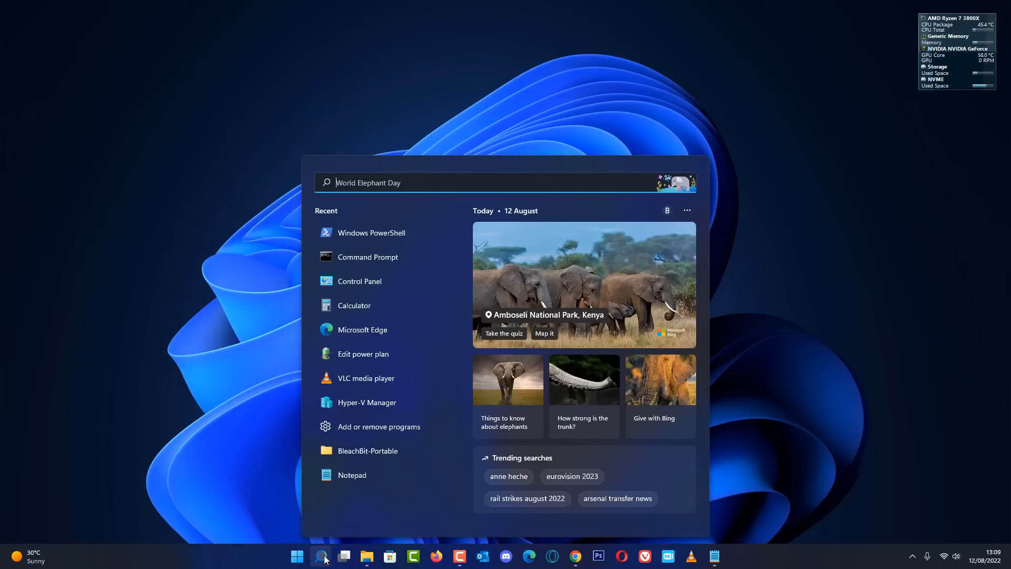
{"action": "type", "text": "pow"}
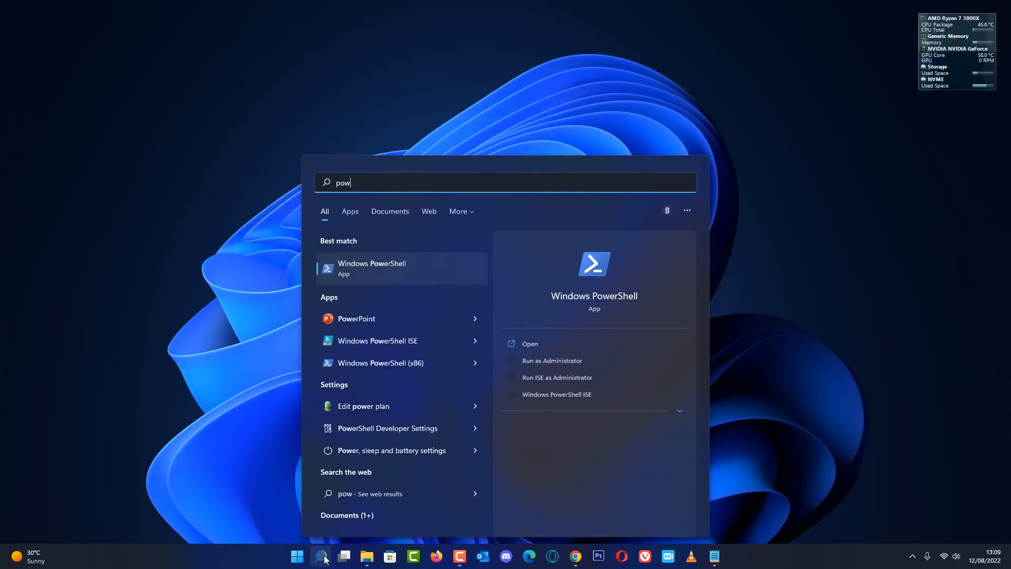
{"action": "type", "text": "ershell"}
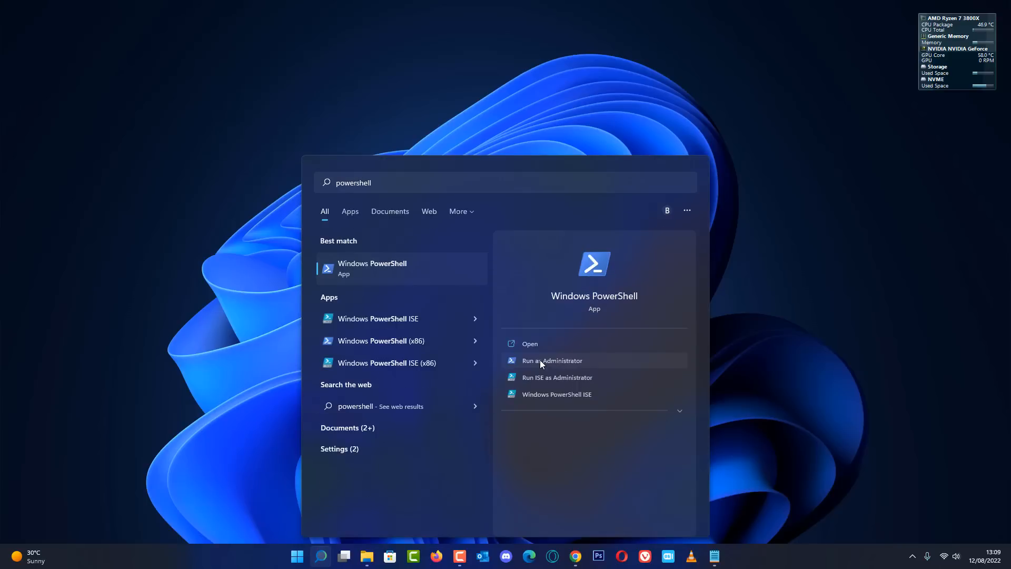
{"action": "left_click", "coordinate": [551, 360]}
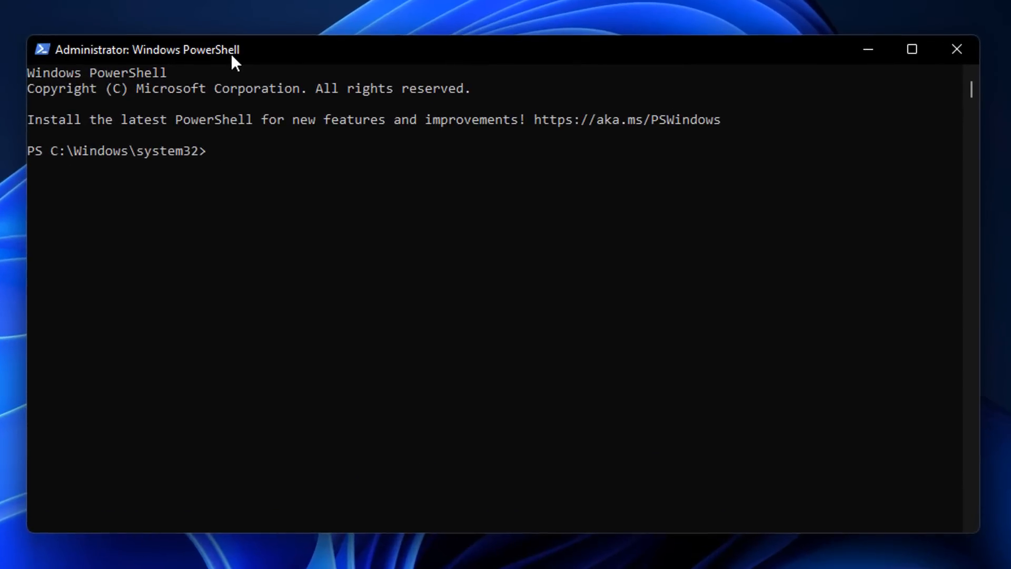
Run netsh wlan show interfaces filtered with -Match/-Replace for Signal, returning 91%.
{"action": "type", "text": "(netsh wlan show interfaces) -Match '^\\s+Signal' -Replace '^\\s+Signal\\s+:\\s+',''"}
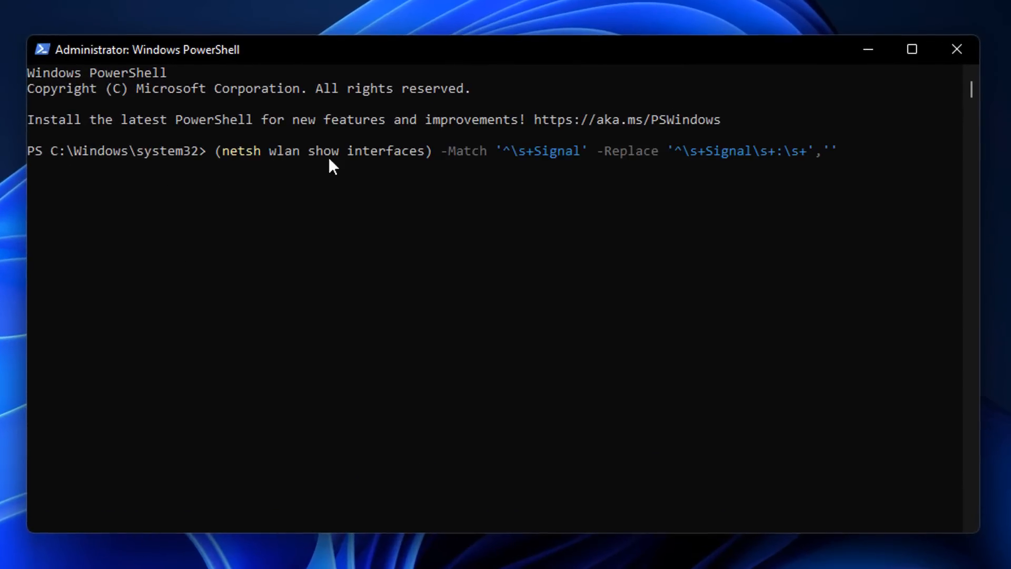
{"action": "mouse_move", "coordinate": [815, 181]}
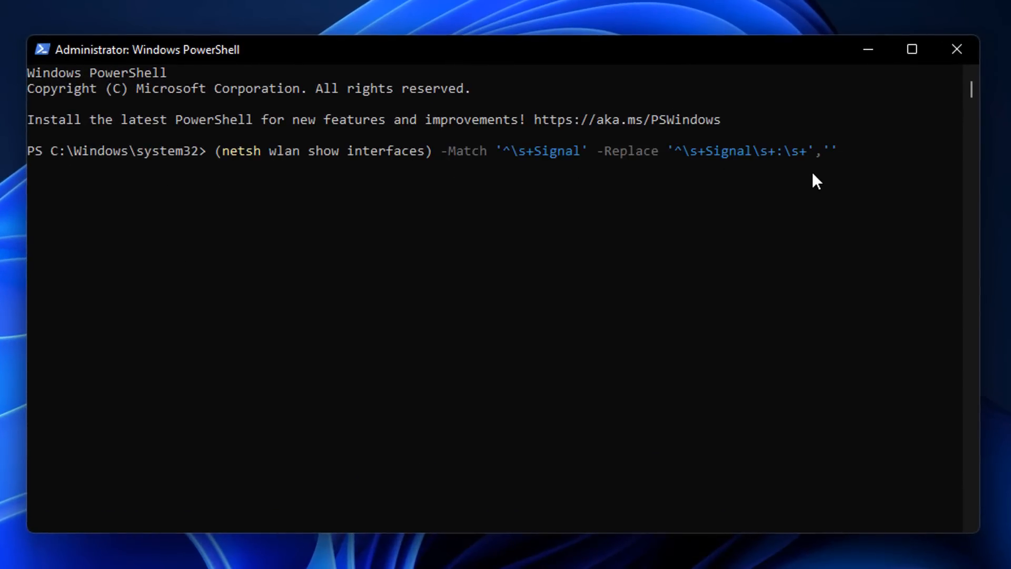
{"action": "mouse_move", "coordinate": [826, 477]}
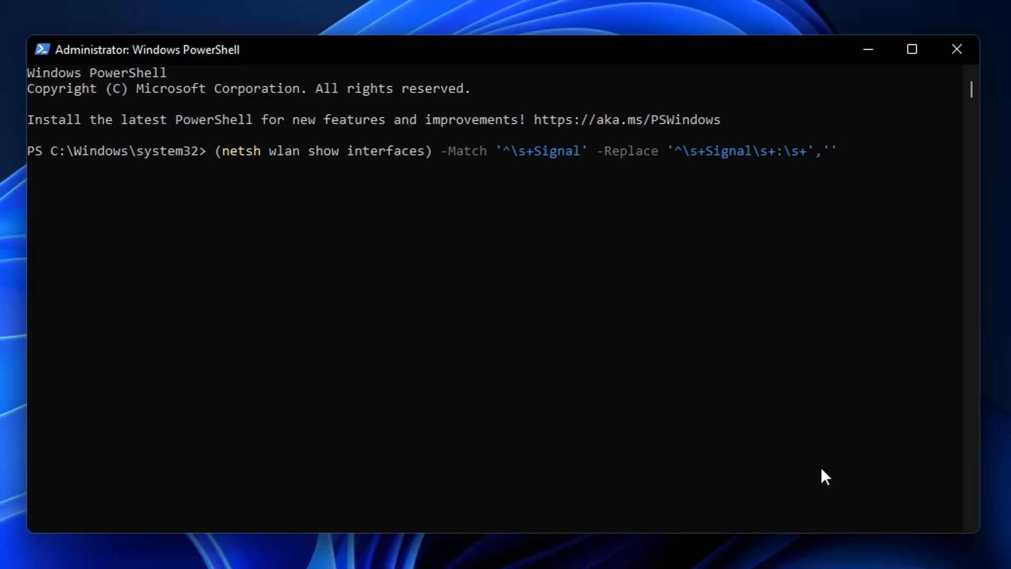
{"action": "key", "text": "Return"}
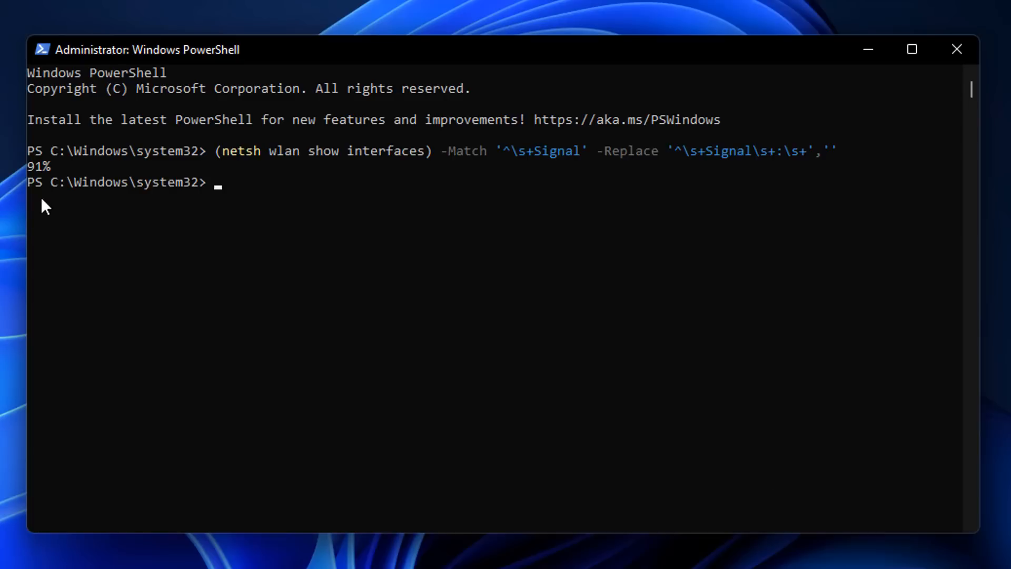
{"action": "mouse_move", "coordinate": [45, 184]}
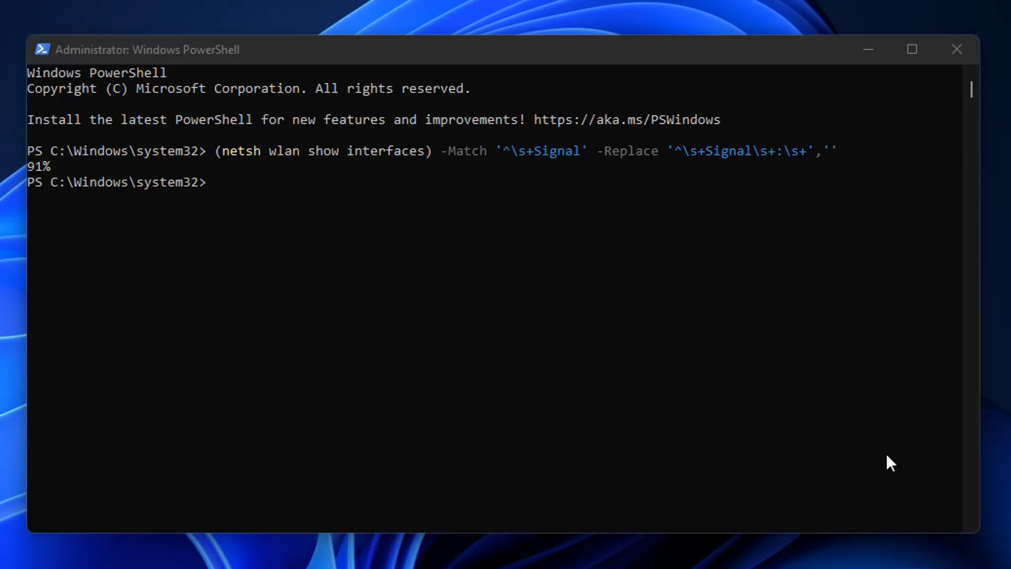
{"action": "mouse_move", "coordinate": [957, 49]}
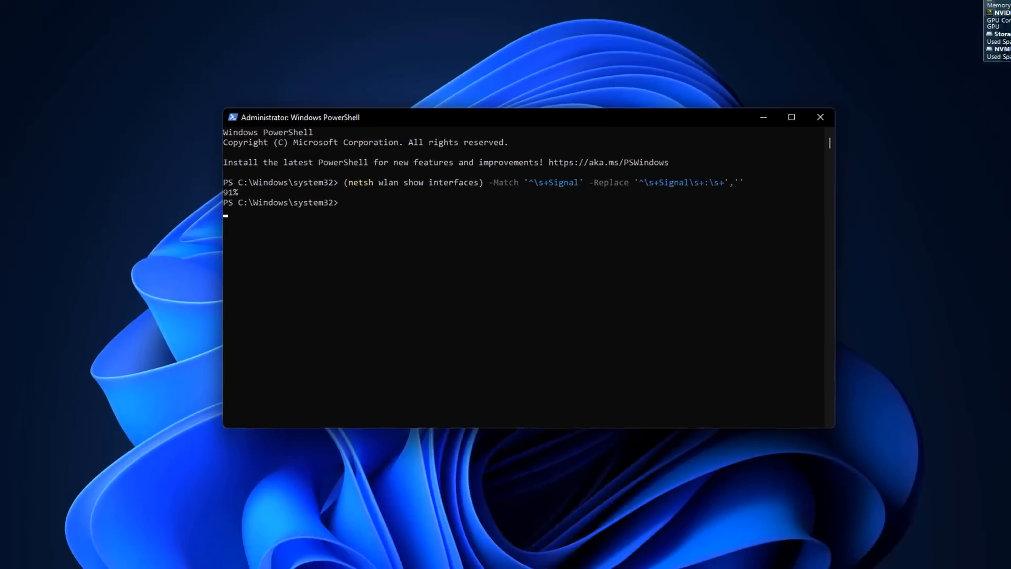
Search cmd in Start and launch Command Prompt as administrator.
{"action": "left_click", "coordinate": [297, 556]}
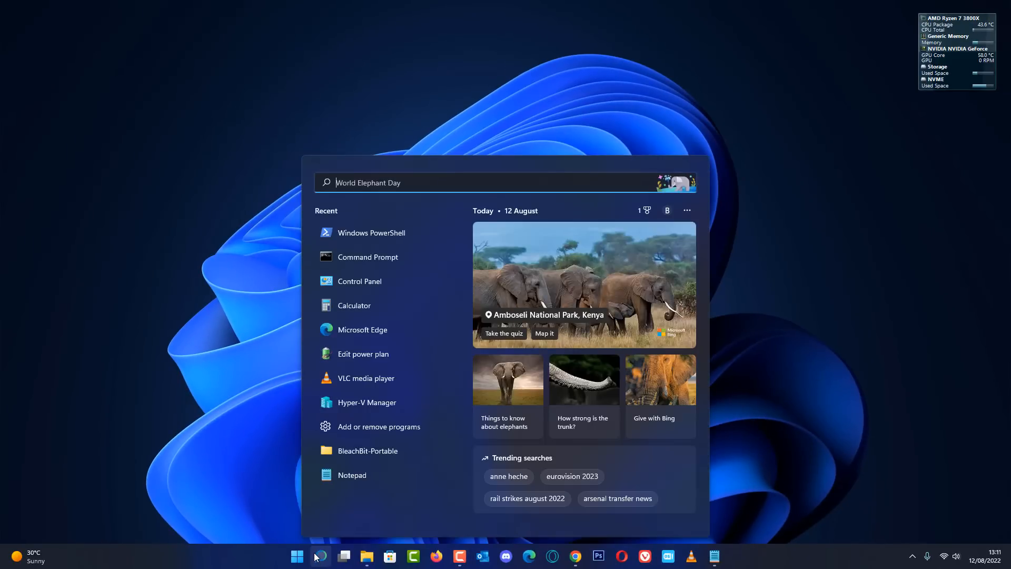
{"action": "type", "text": "cmd"}
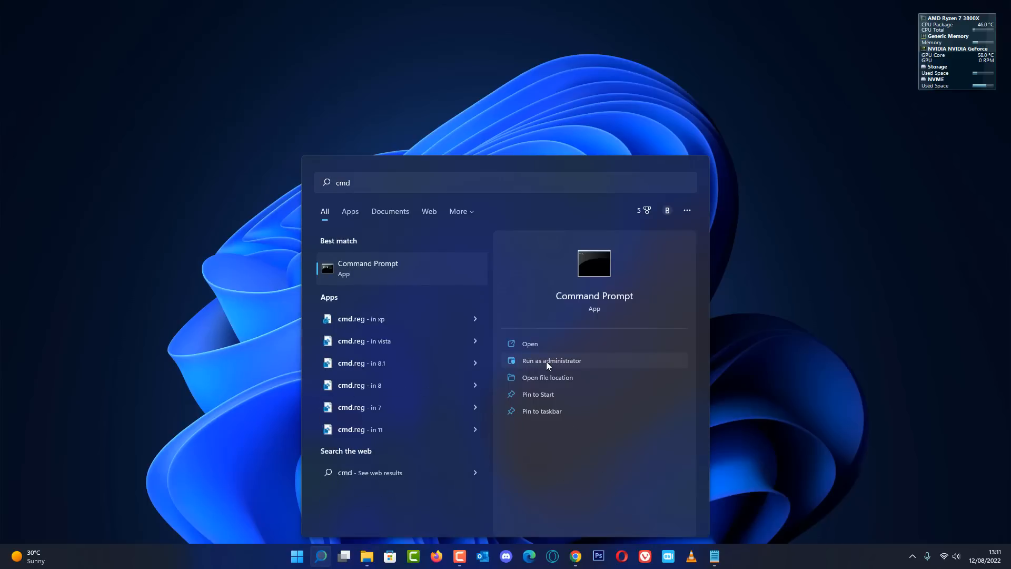
{"action": "left_click", "coordinate": [551, 360]}
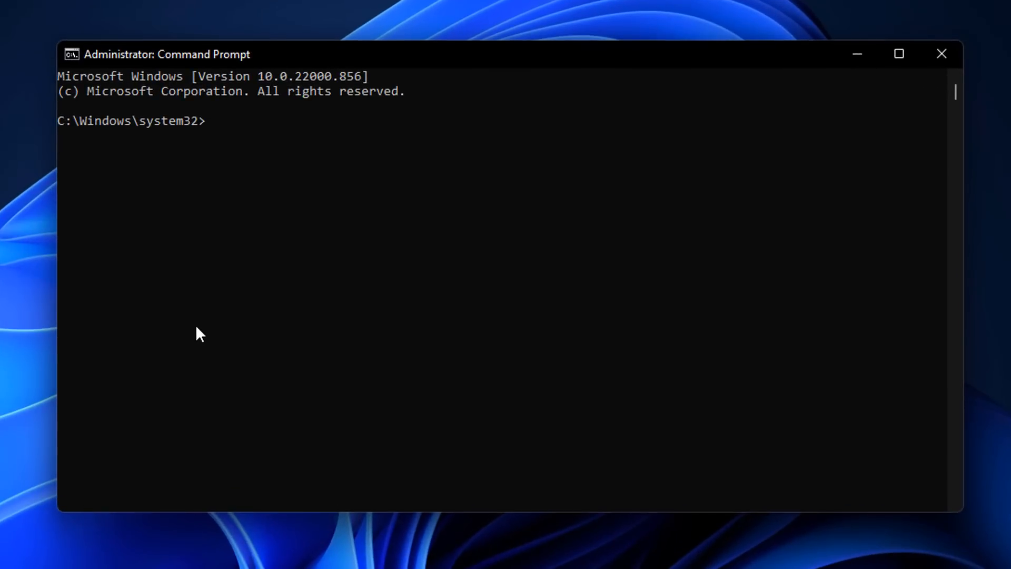
{"action": "mouse_move", "coordinate": [206, 361]}
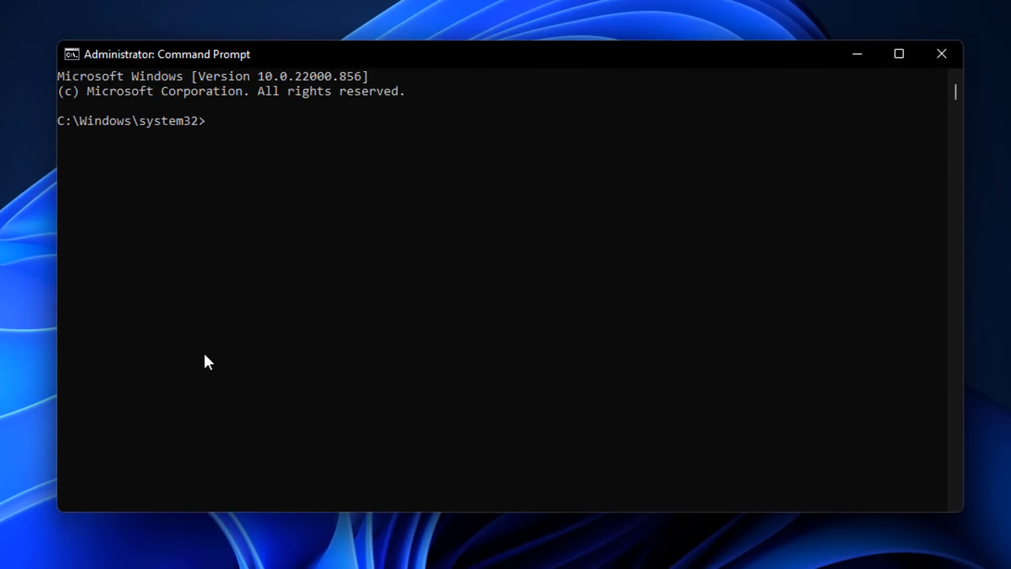
Run netsh wlan show drivers and review the Intel Wireless-AC 9260 driver, radio types and cipher support.
{"action": "type", "text": "netsh"}
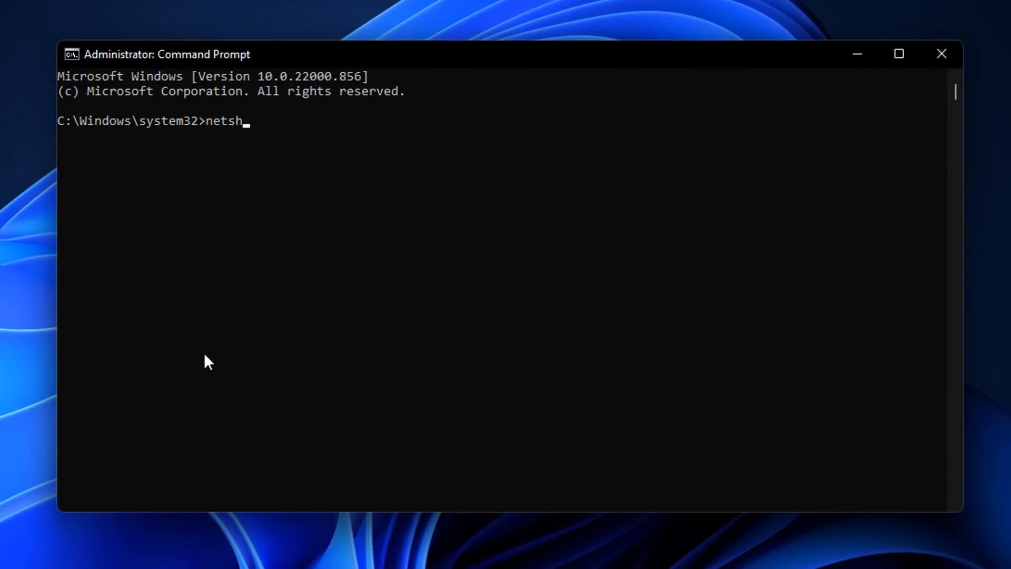
{"action": "type", "text": "wlan"}
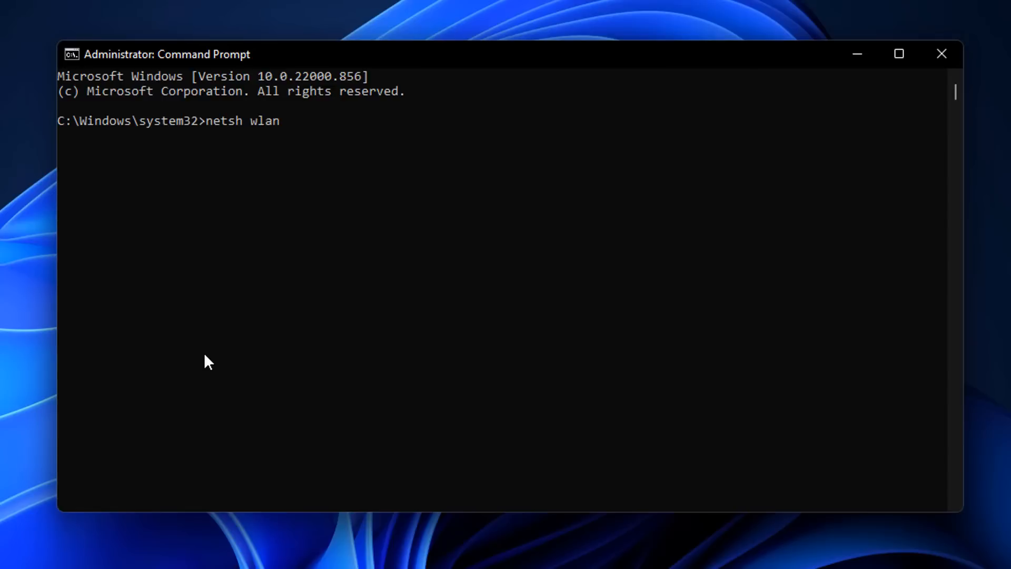
{"action": "type", "text": "show"}
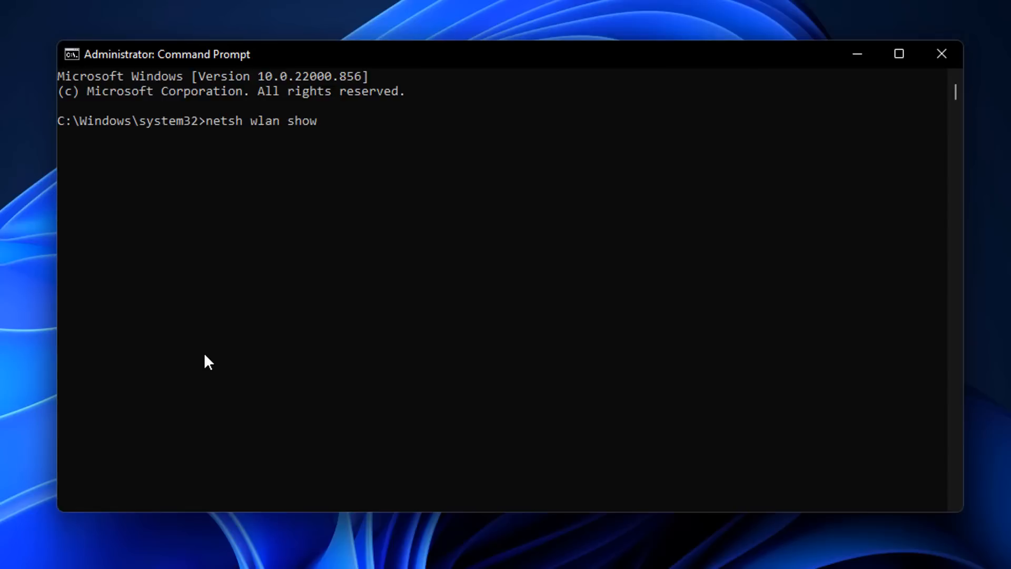
{"action": "type", "text": "drivers"}
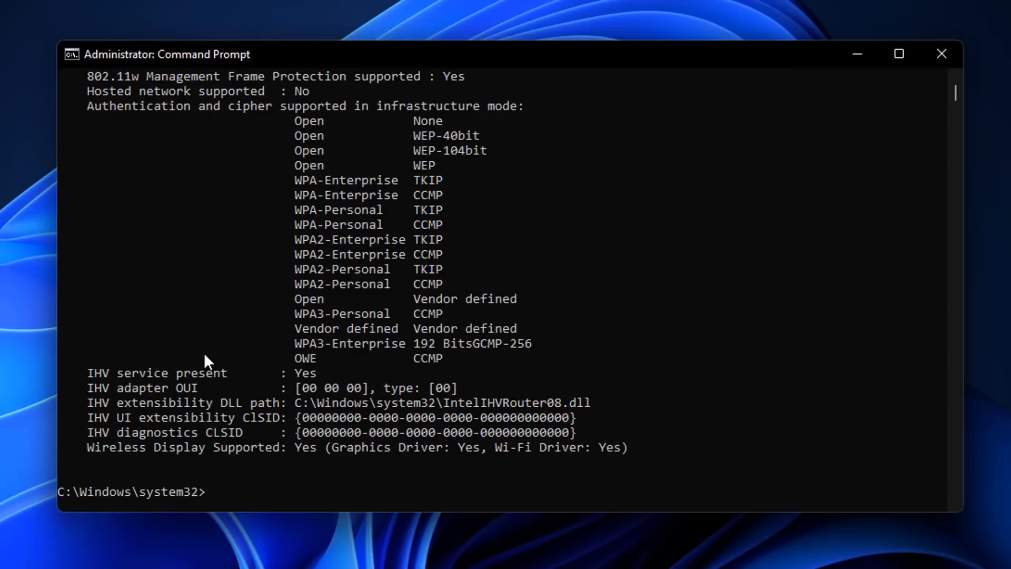
{"action": "mouse_move", "coordinate": [304, 208]}
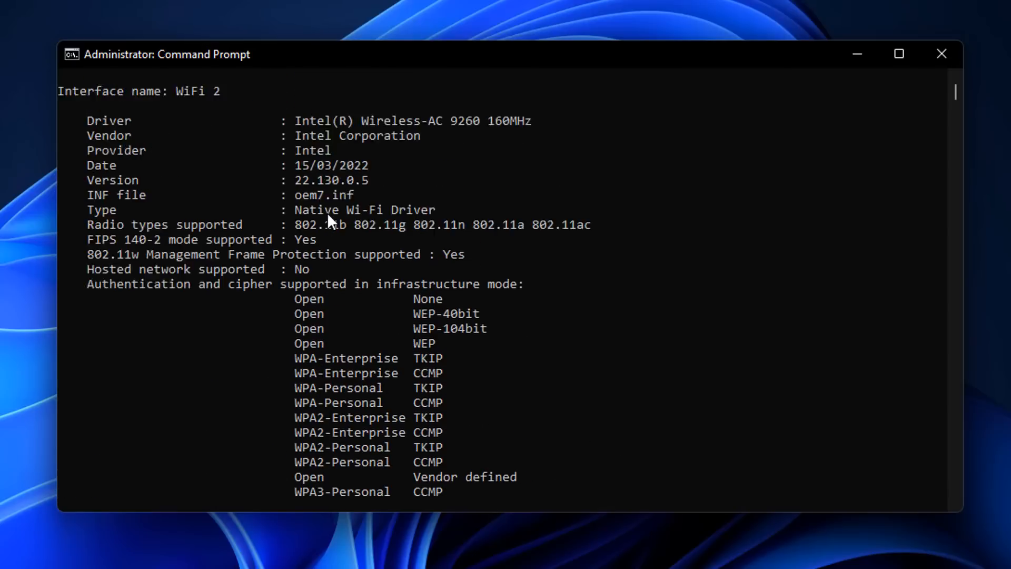
{"action": "scroll", "scroll_direction": "up", "scroll_amount": 3}
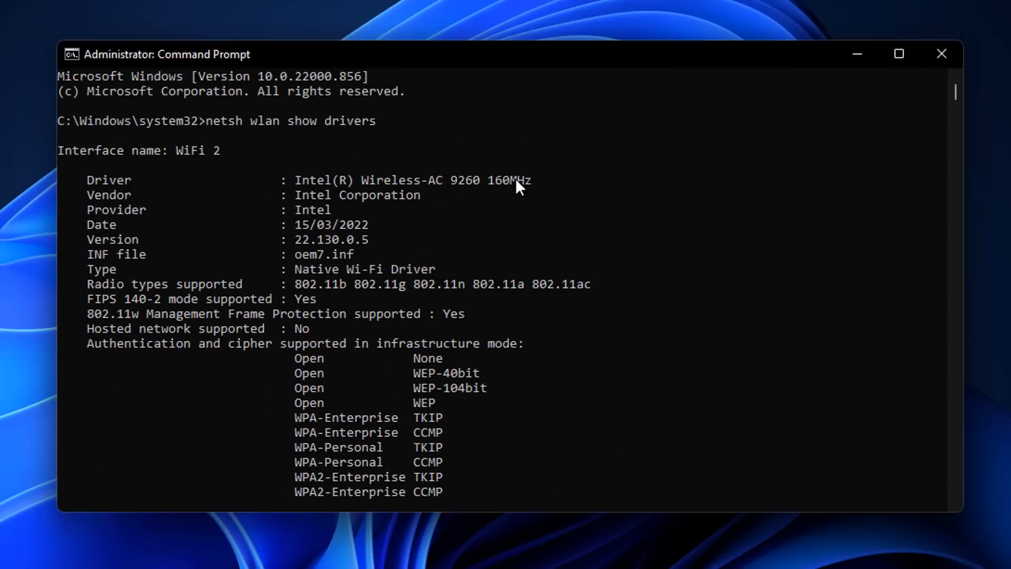
{"action": "mouse_move", "coordinate": [386, 276]}
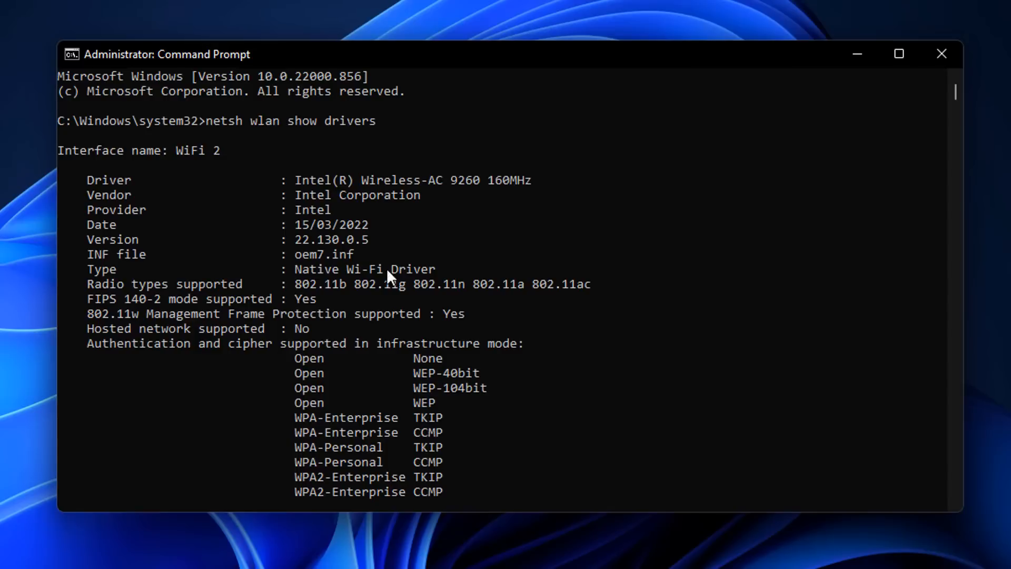
{"action": "mouse_move", "coordinate": [373, 241]}
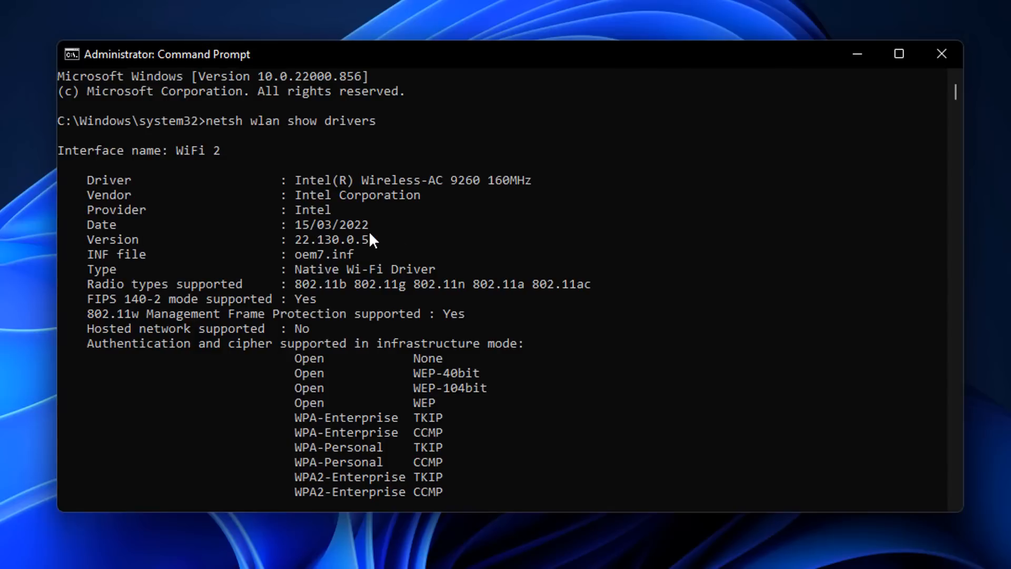
{"action": "mouse_move", "coordinate": [346, 272]}
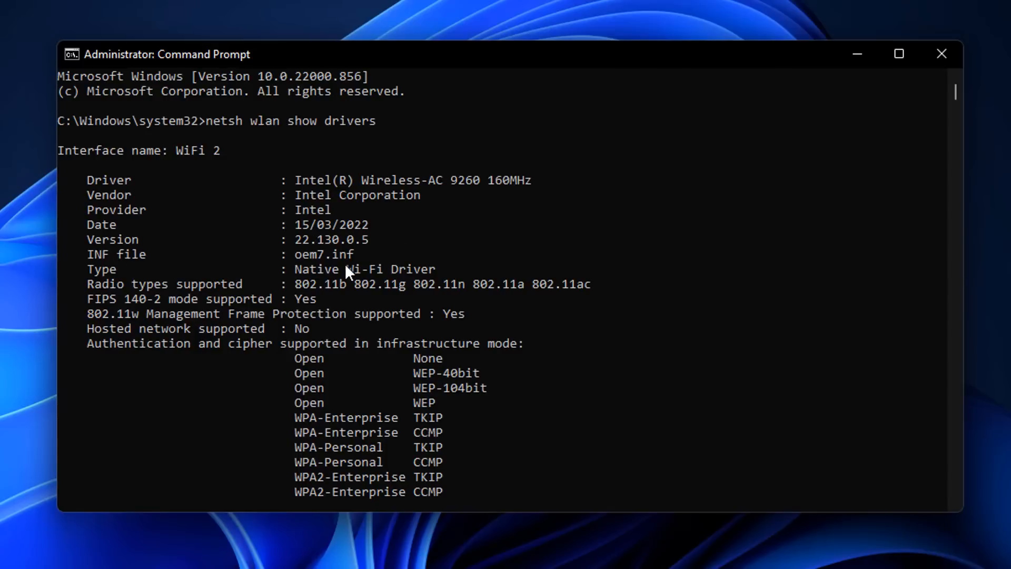
{"action": "mouse_move", "coordinate": [357, 305]}
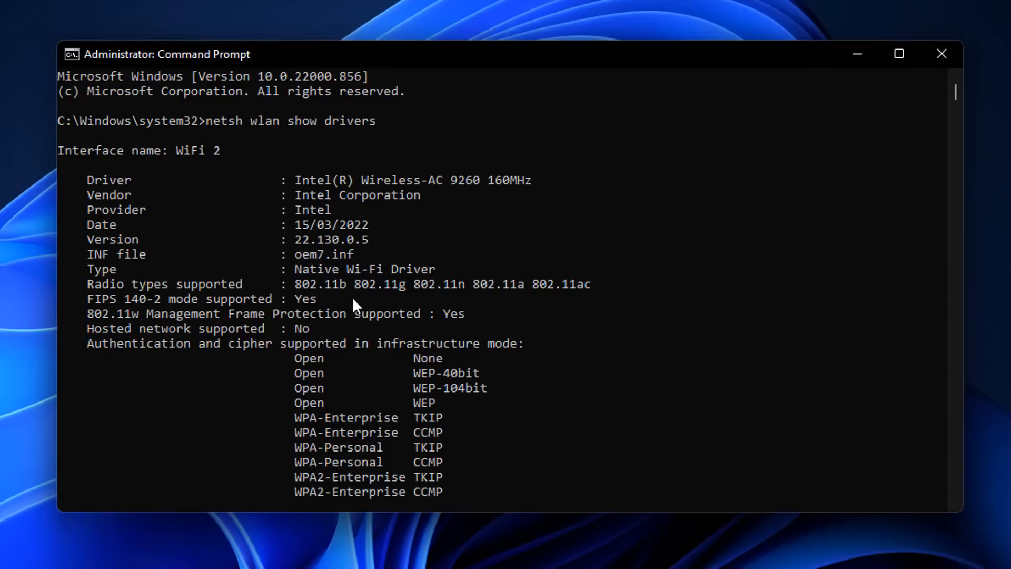
{"action": "mouse_move", "coordinate": [474, 298]}
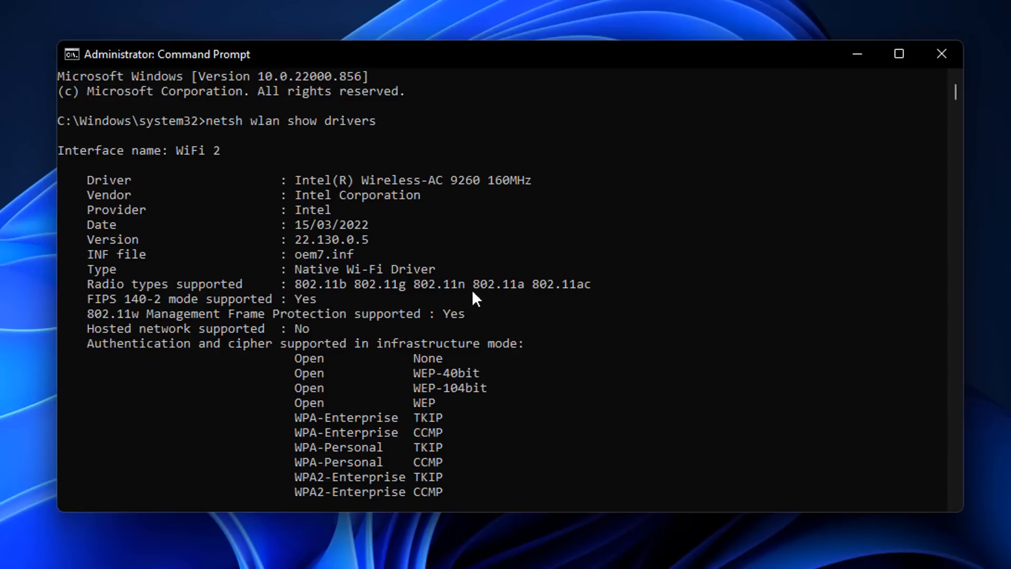
{"action": "mouse_move", "coordinate": [525, 306]}
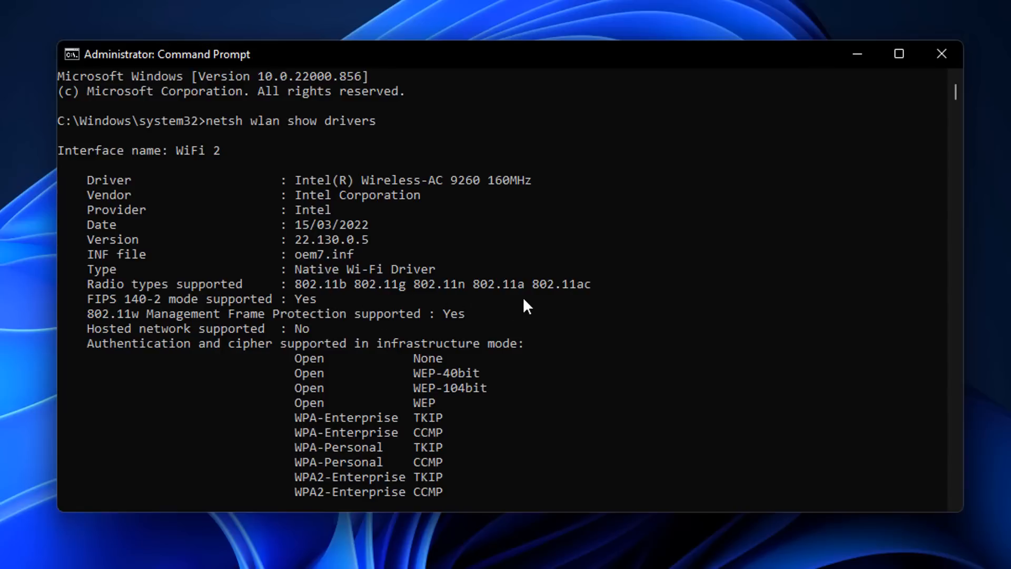
{"action": "mouse_move", "coordinate": [534, 307]}
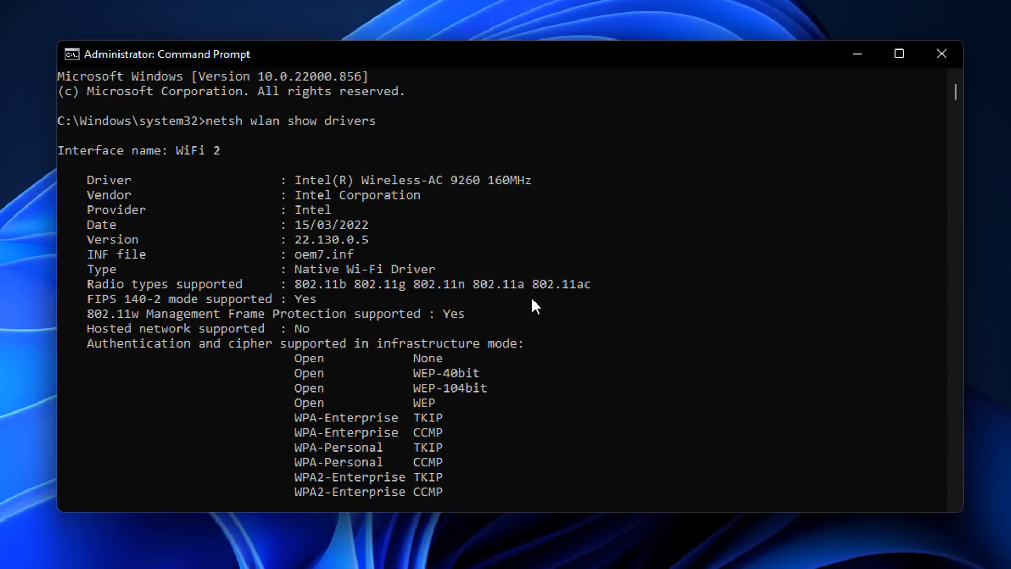
{"action": "mouse_move", "coordinate": [574, 392]}
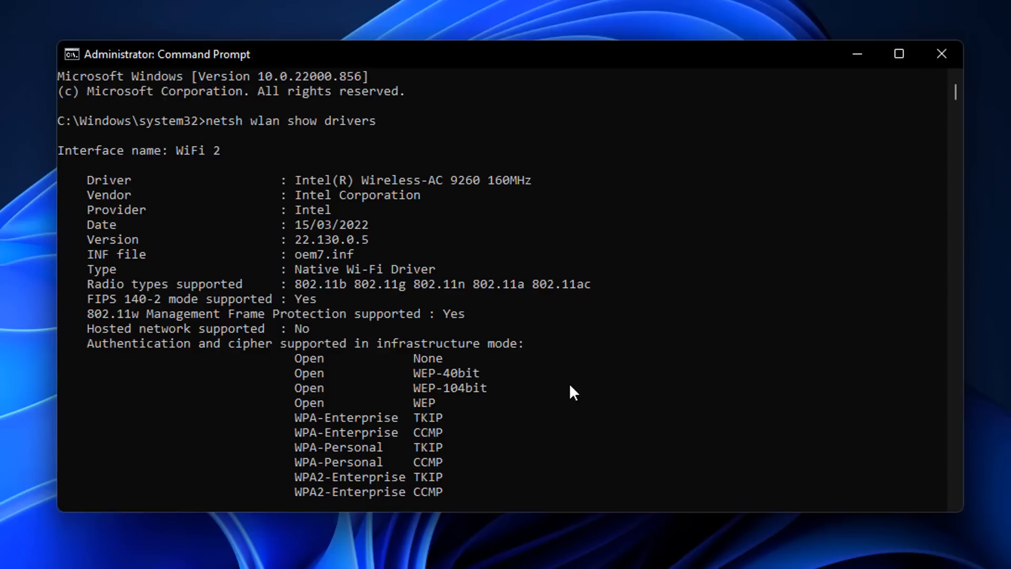
{"action": "scroll", "scroll_direction": "down", "scroll_amount": 3}
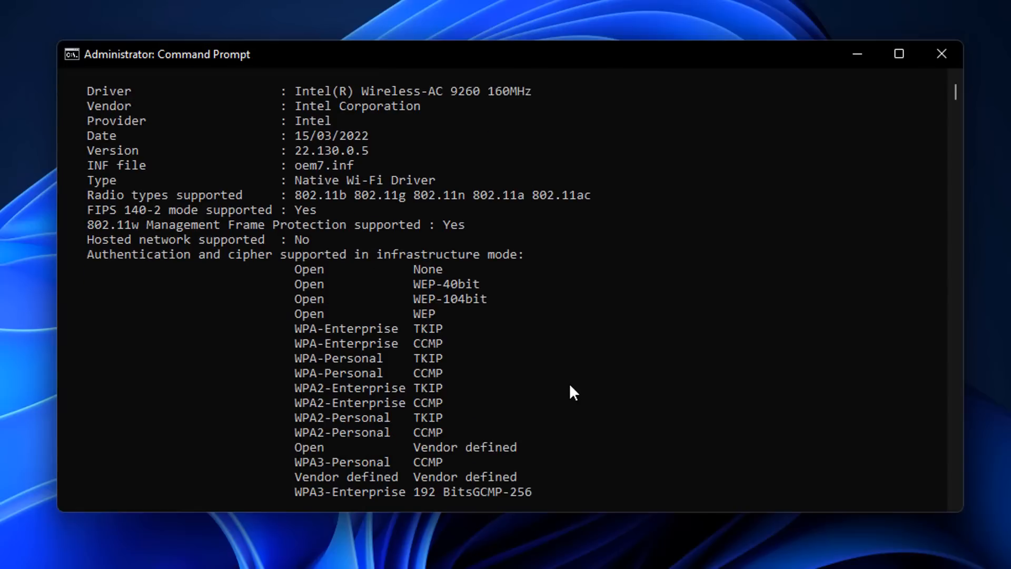
{"action": "mouse_move", "coordinate": [455, 449]}
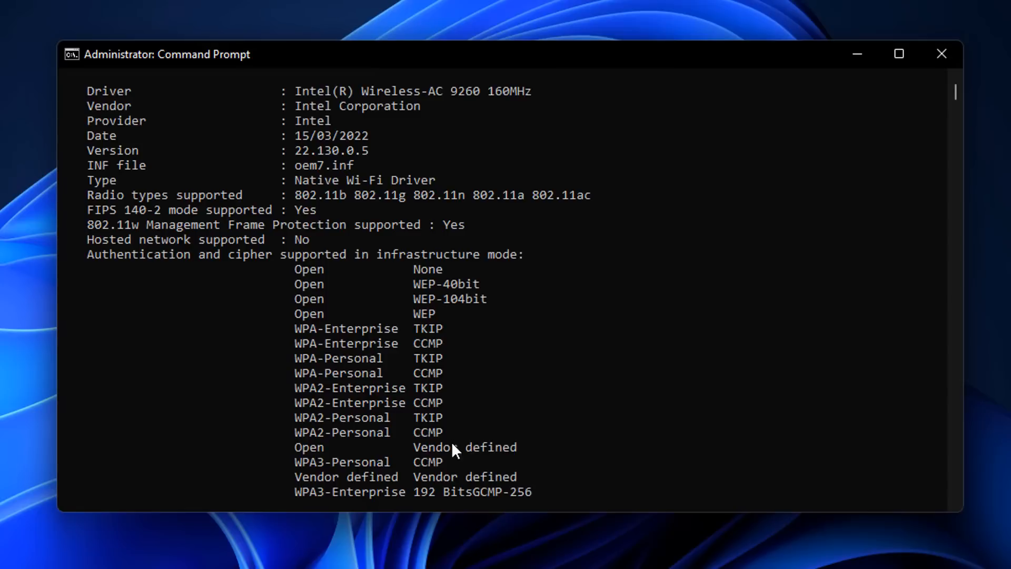
{"action": "scroll", "scroll_direction": "down", "scroll_amount": 3}
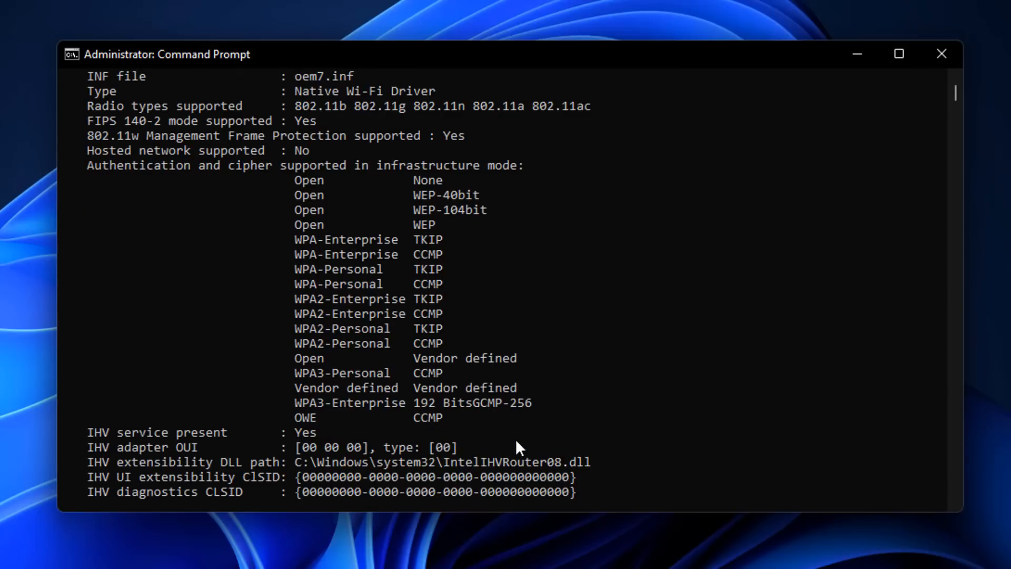
{"action": "scroll", "scroll_direction": "down", "scroll_amount": 3}
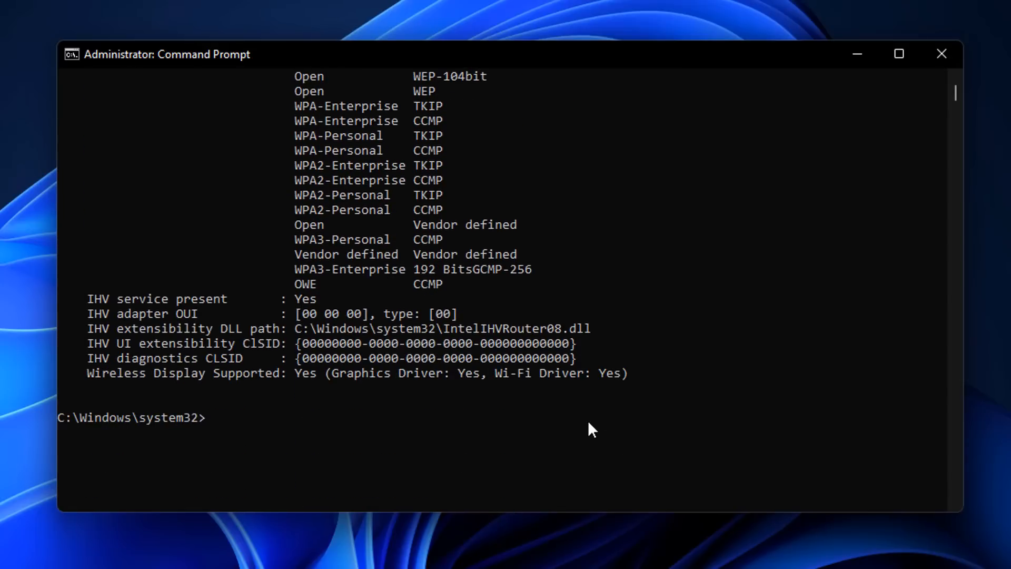
{"action": "mouse_move", "coordinate": [435, 396]}
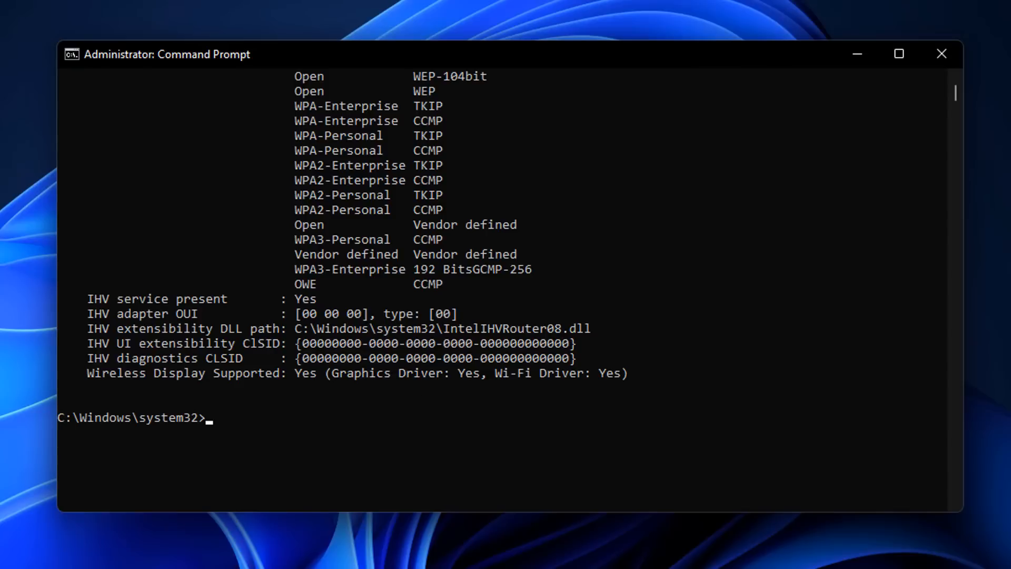
{"action": "mouse_move", "coordinate": [288, 464]}
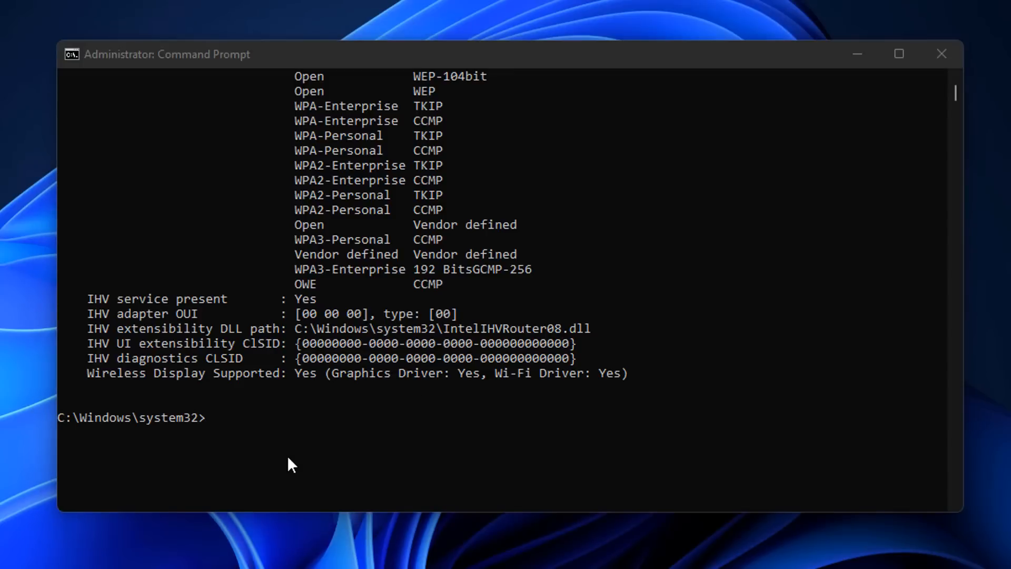
{"action": "type", "text": "cld"}
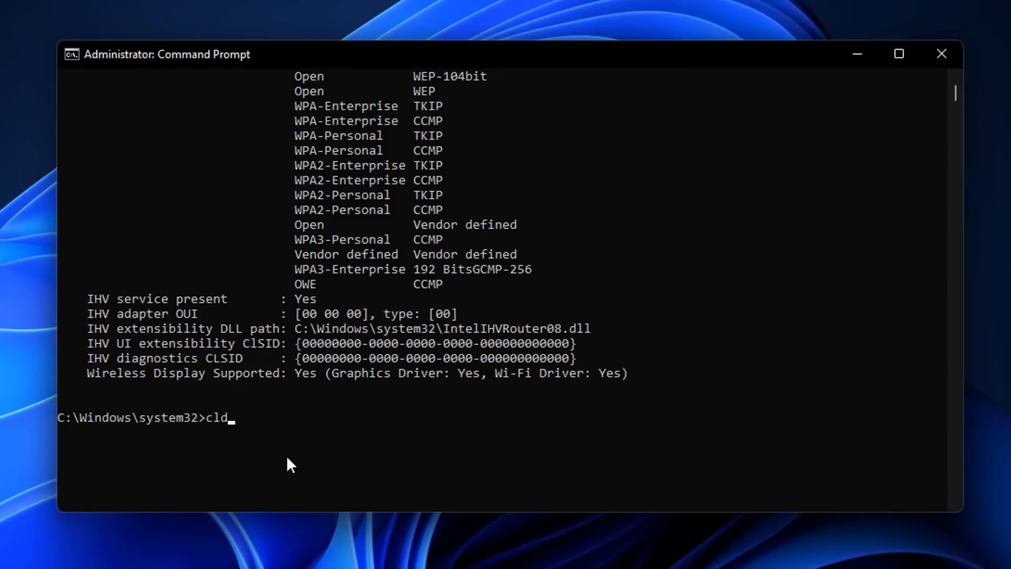
Clear the console with cls and run netsh wlan show wirelesscapabilities.
{"action": "key", "text": "Return"}
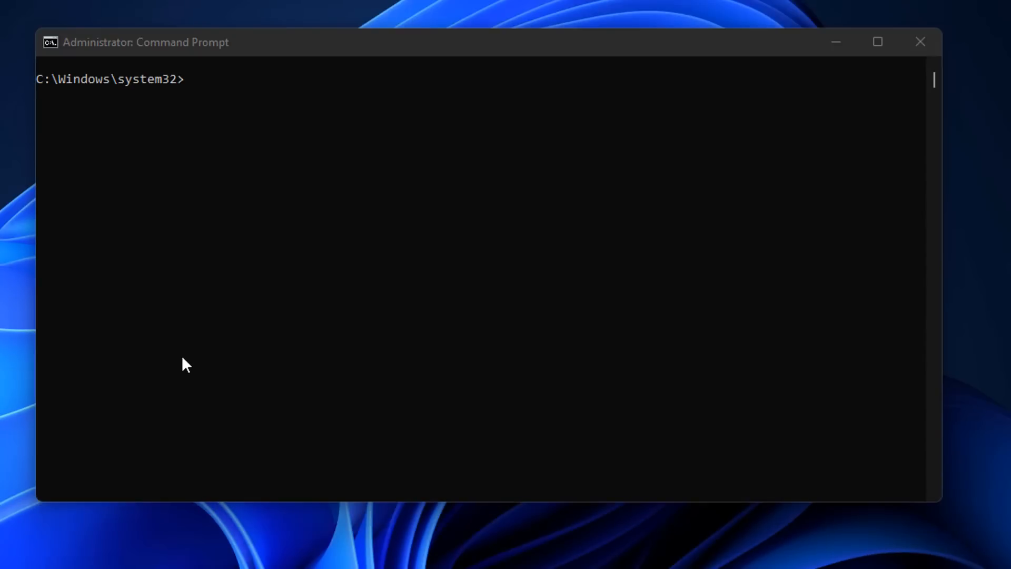
{"action": "type", "text": "netsh wlan show wirelesscapabilities"}
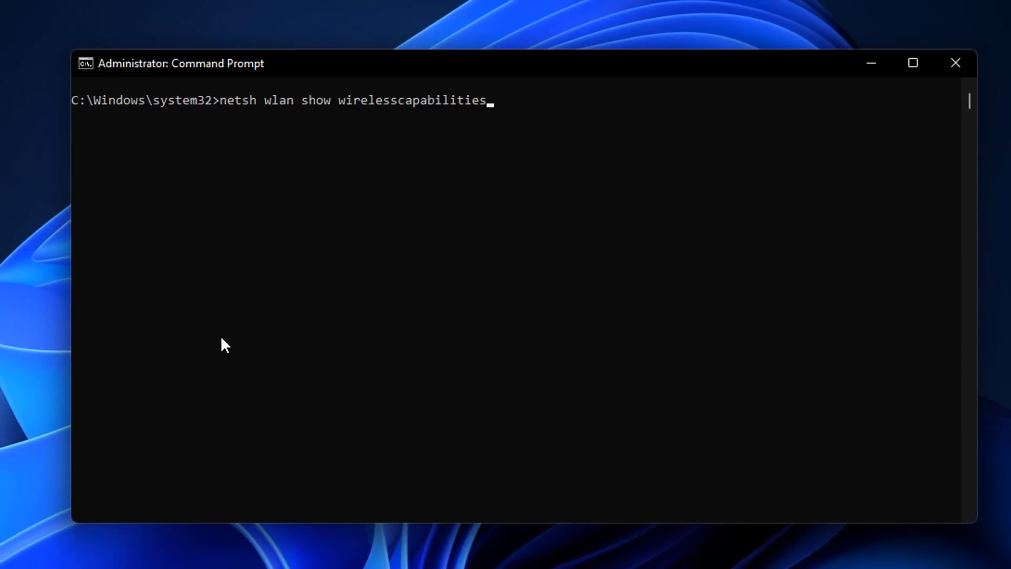
{"action": "mouse_move", "coordinate": [477, 127]}
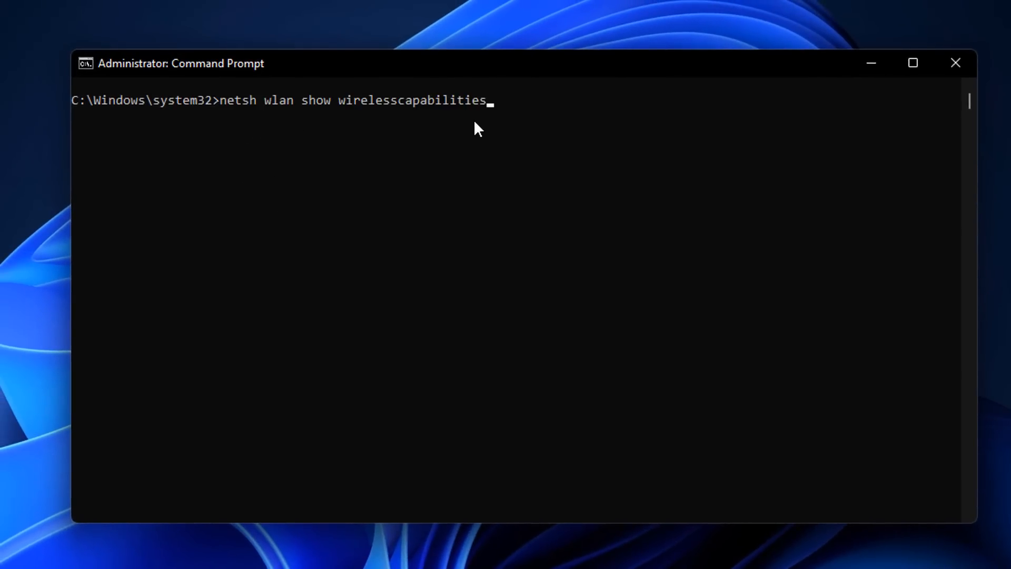
{"action": "mouse_move", "coordinate": [473, 133]}
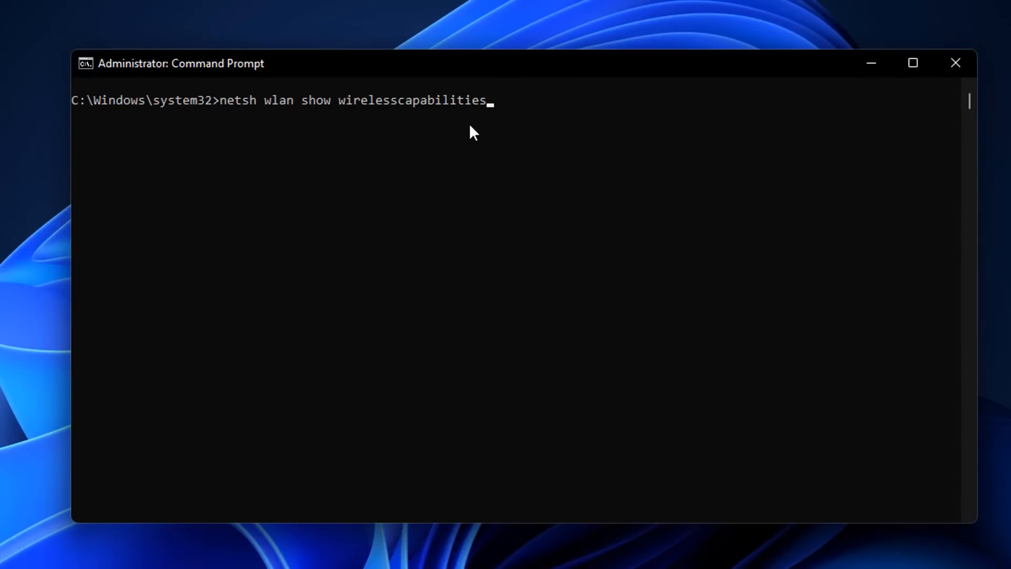
{"action": "key", "text": "Return"}
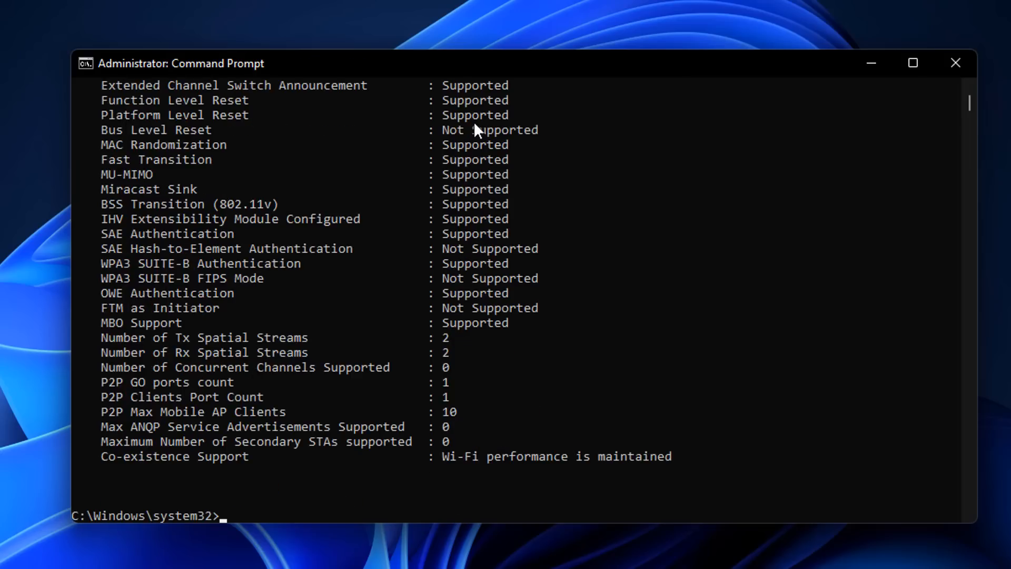
{"action": "key", "text": "Return"}
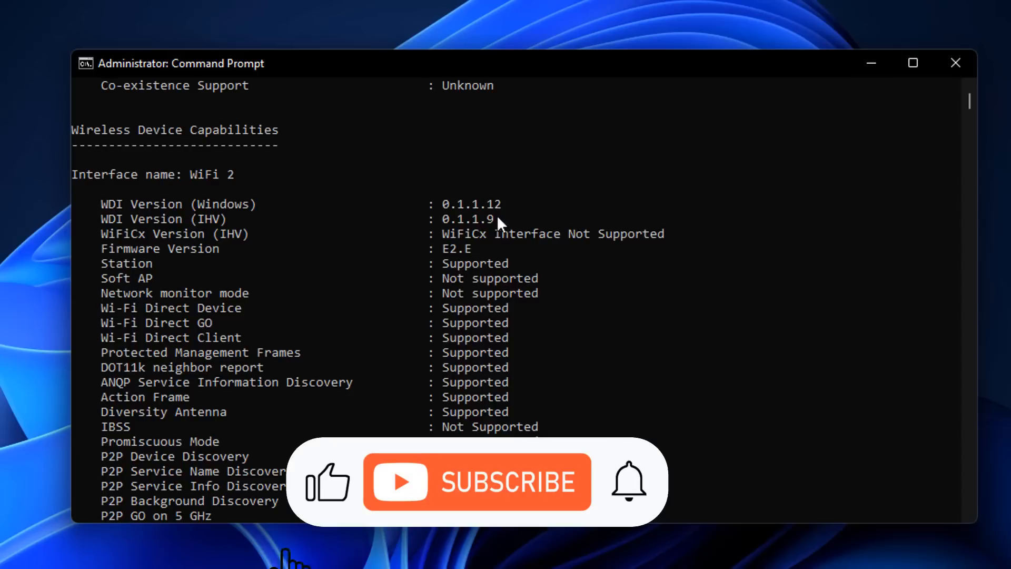
Scroll through the wireless device capabilities report for the WiFi 2 interface.
{"action": "left_click", "coordinate": [477, 481]}
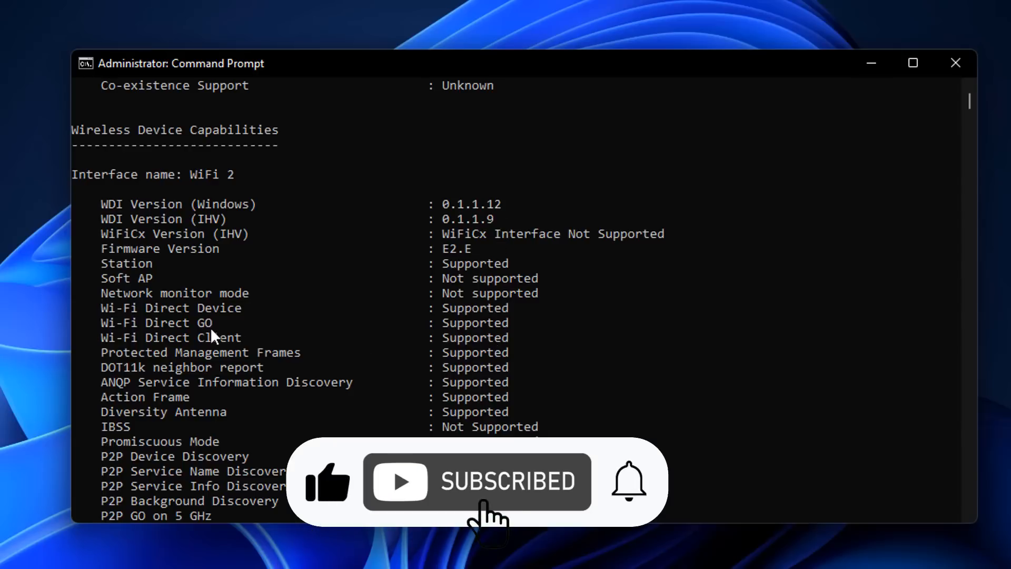
{"action": "mouse_move", "coordinate": [197, 455]}
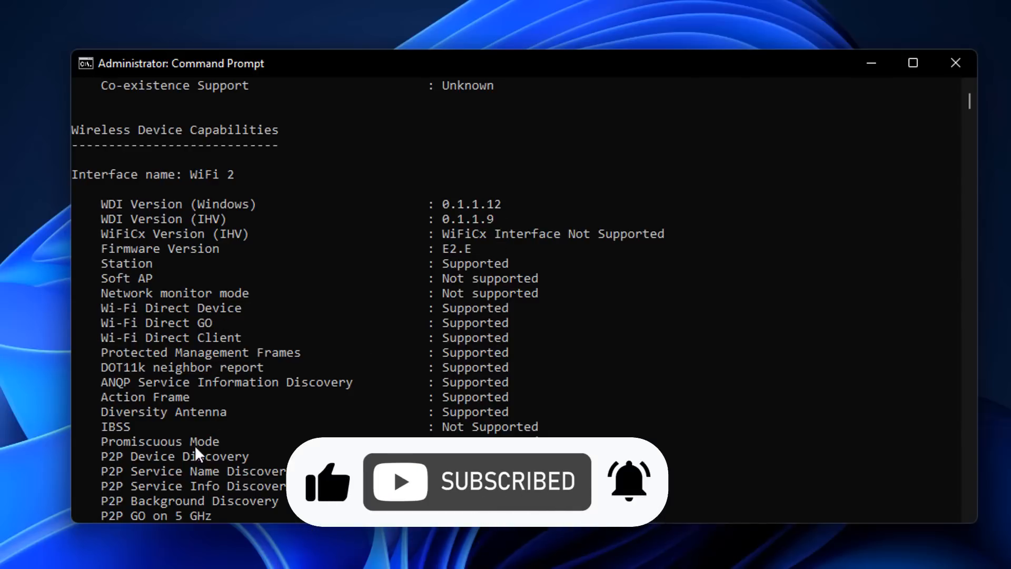
{"action": "scroll", "scroll_direction": "down", "scroll_amount": 3}
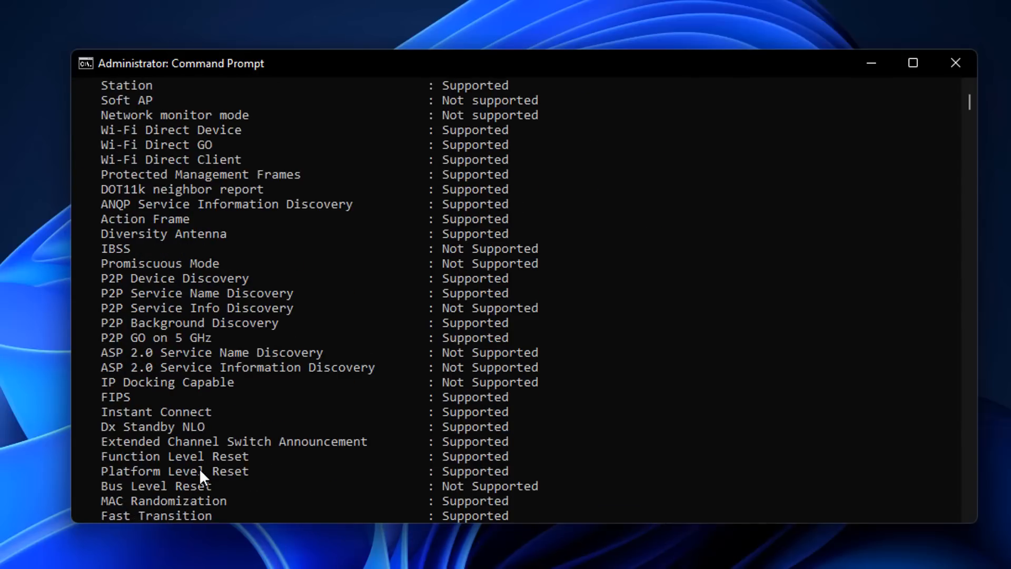
{"action": "scroll", "scroll_direction": "down", "scroll_amount": 3}
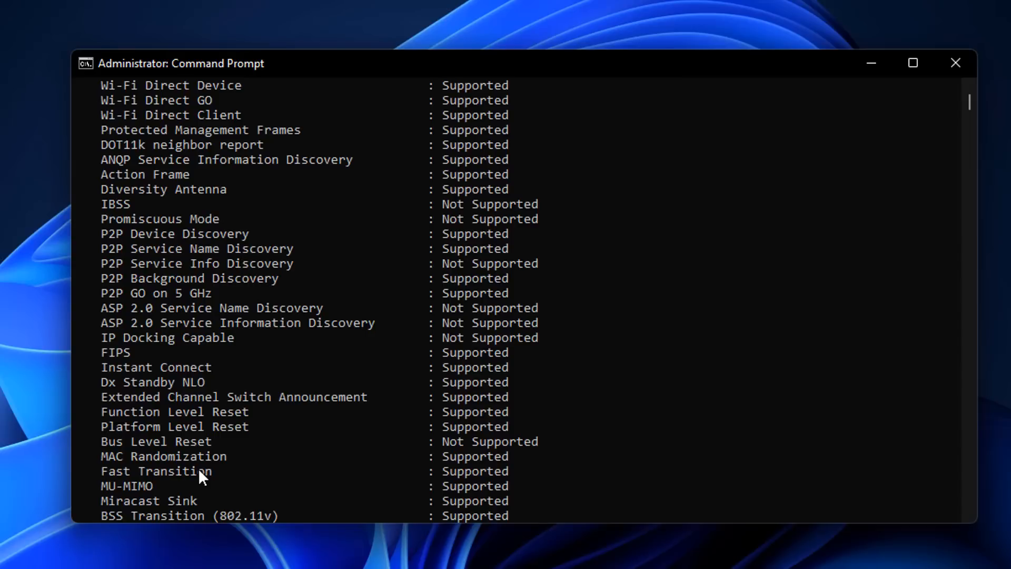
{"action": "scroll", "scroll_direction": "down", "scroll_amount": 3}
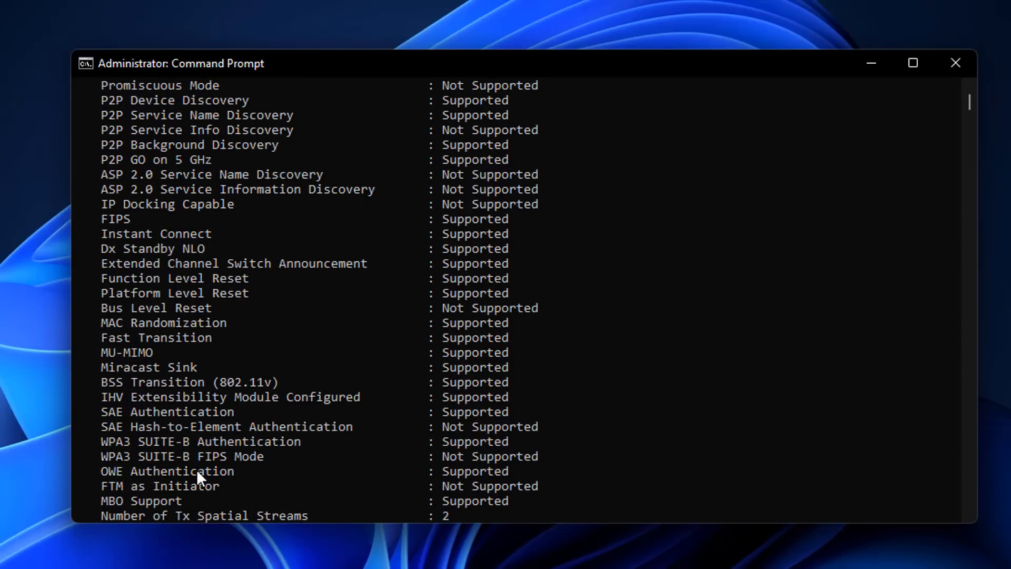
{"action": "scroll", "scroll_direction": "down", "scroll_amount": 3}
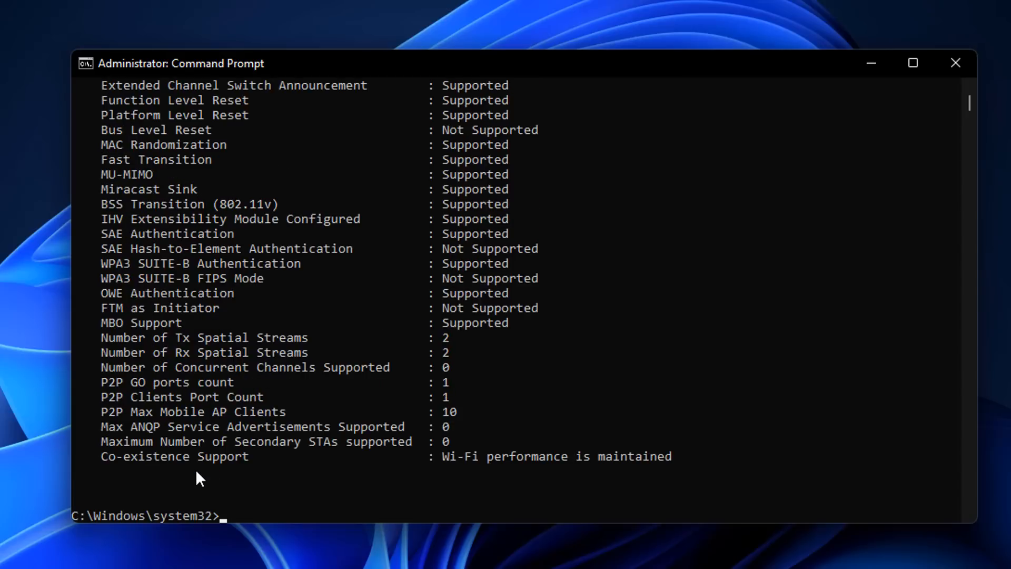
{"action": "mouse_move", "coordinate": [18, 548]}
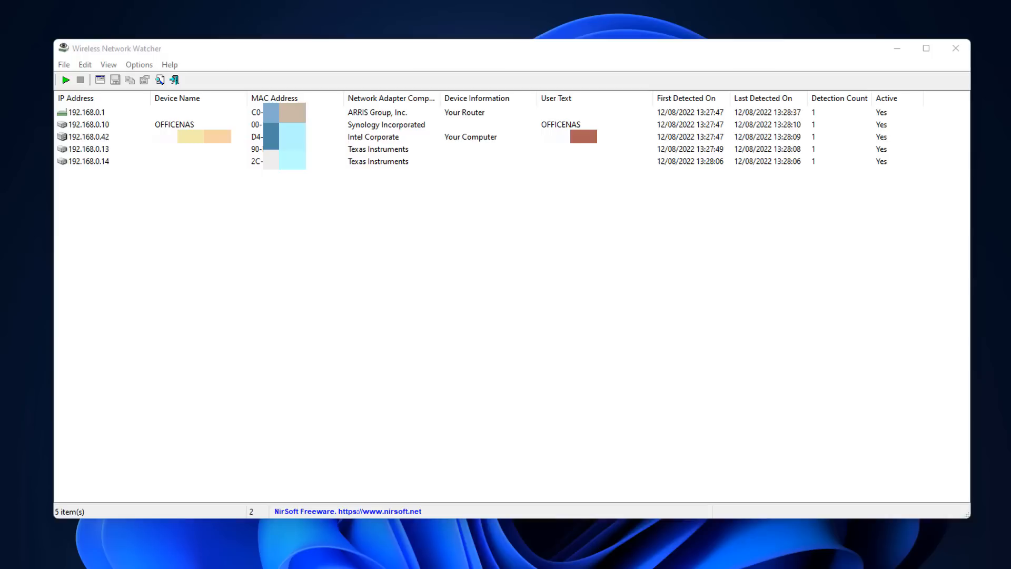
Close Wireless Network Watcher after it lists the five detected devices.
{"action": "left_click", "coordinate": [955, 48]}
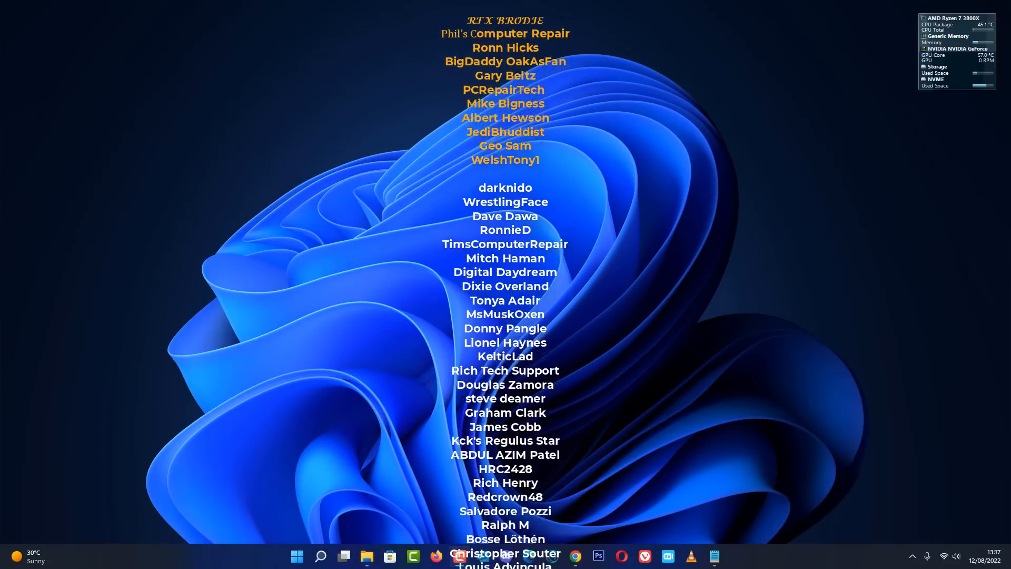
Scroll the supporter names list rolling over the Windows desktop.
{"action": "scroll", "scroll_direction": "down", "scroll_amount": 3}
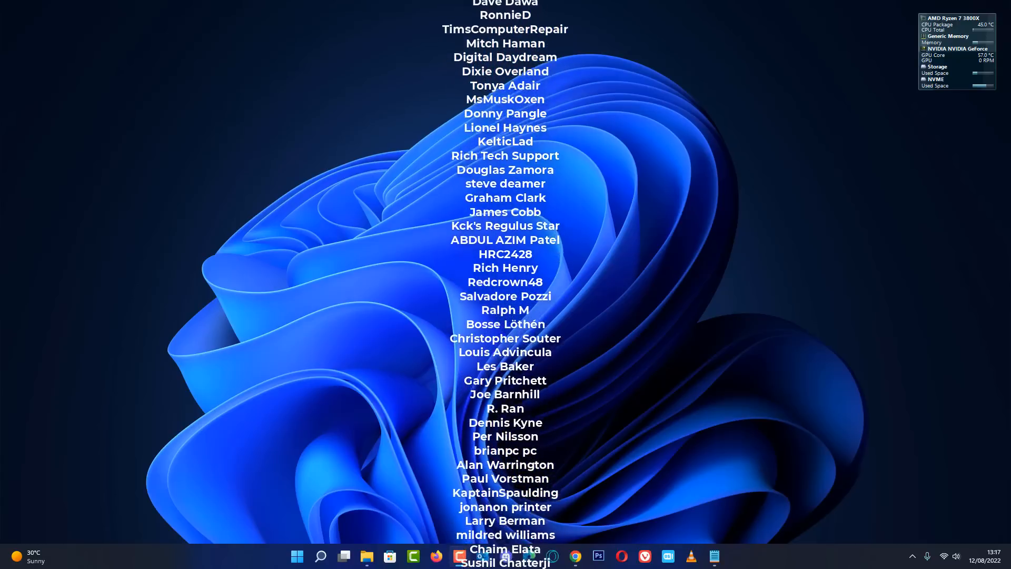